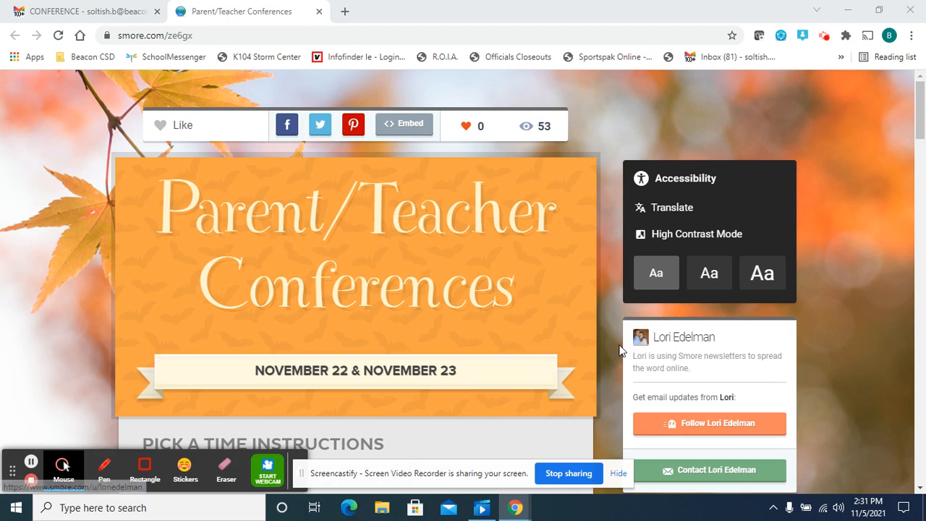
pyautogui.moveTo(614, 355)
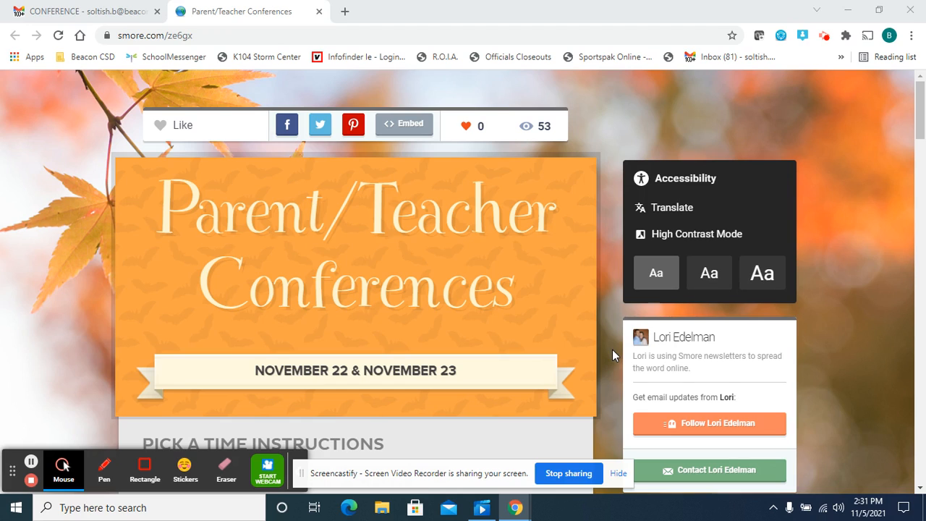
pyautogui.moveTo(592, 321)
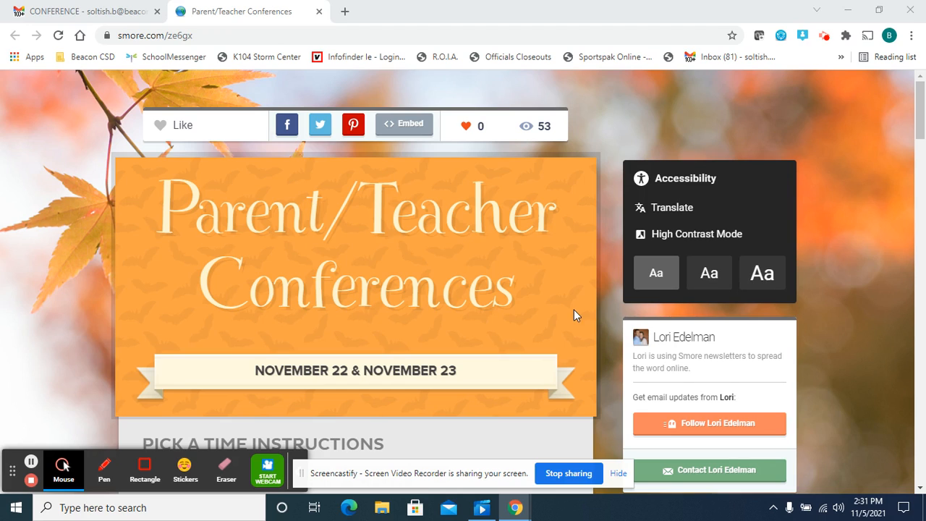
pyautogui.moveTo(576, 298)
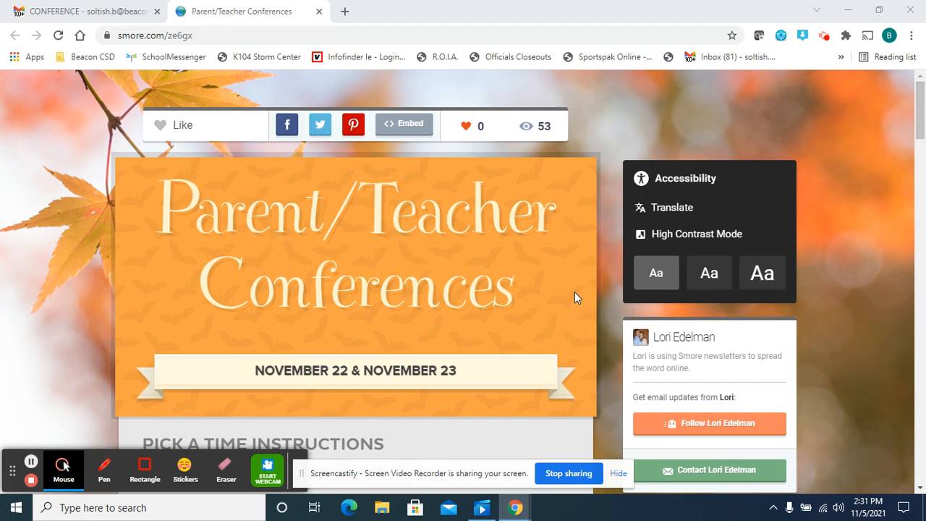
pyautogui.scroll(-3)
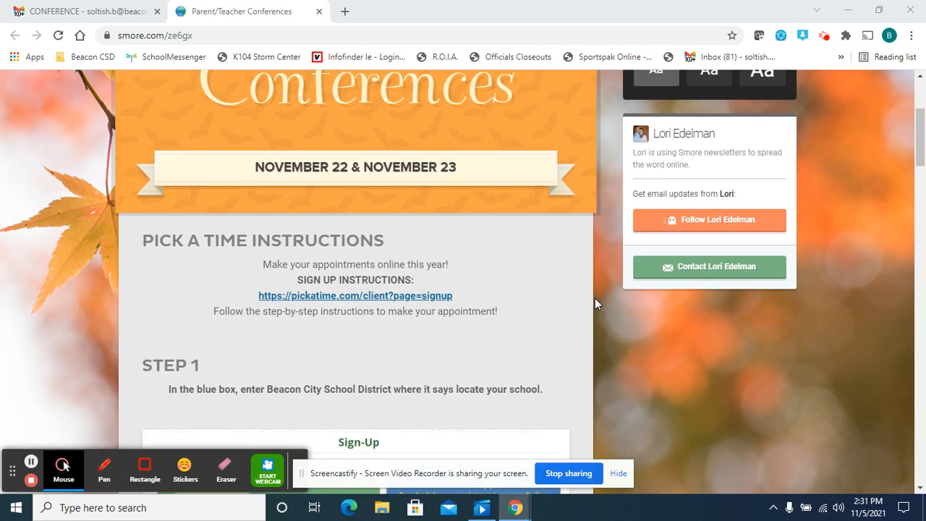
pyautogui.moveTo(402, 299)
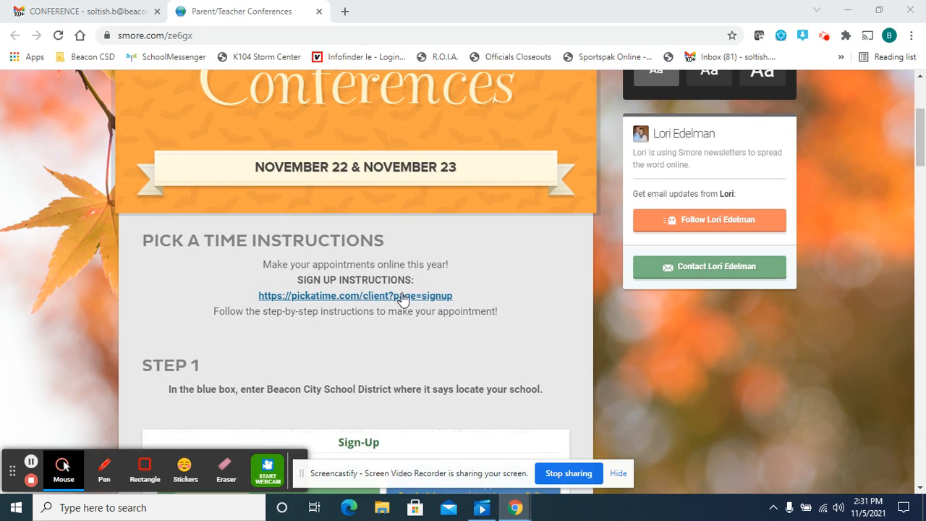
pyautogui.moveTo(344, 303)
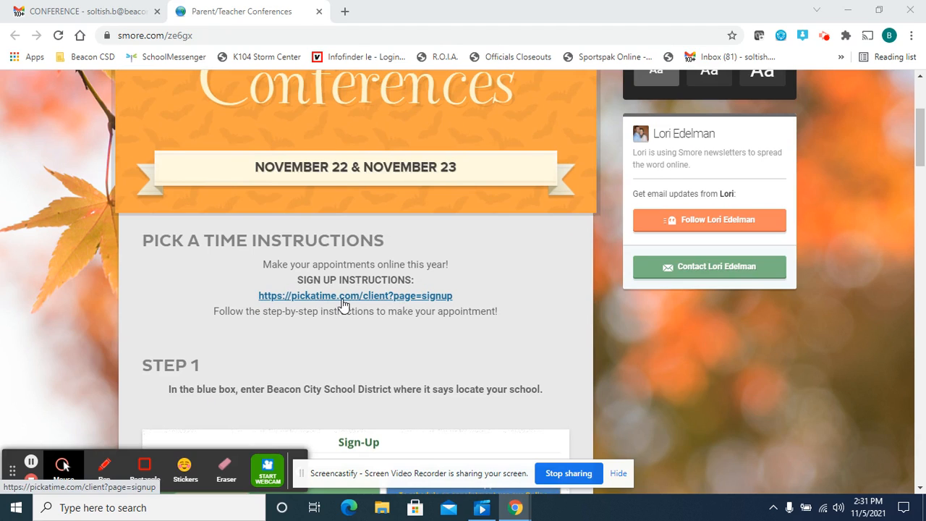
pyautogui.moveTo(509, 309)
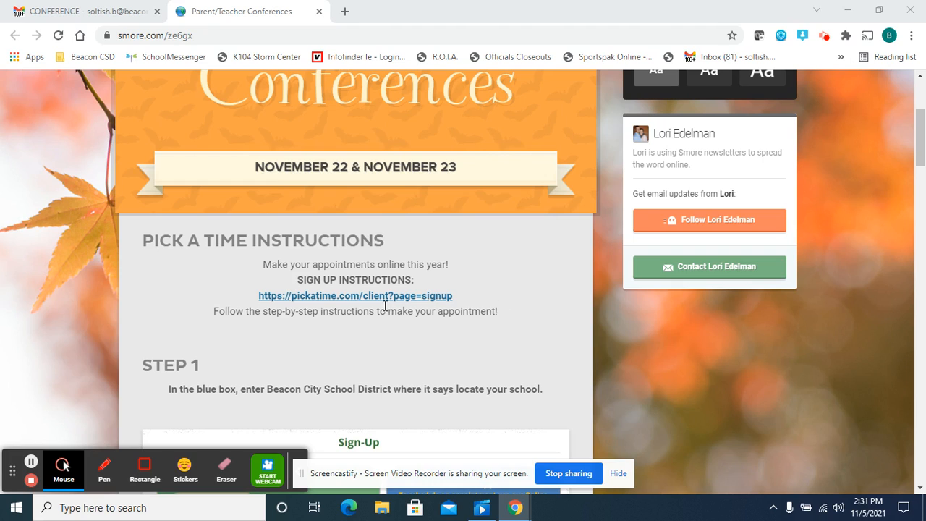
pyautogui.moveTo(367, 296)
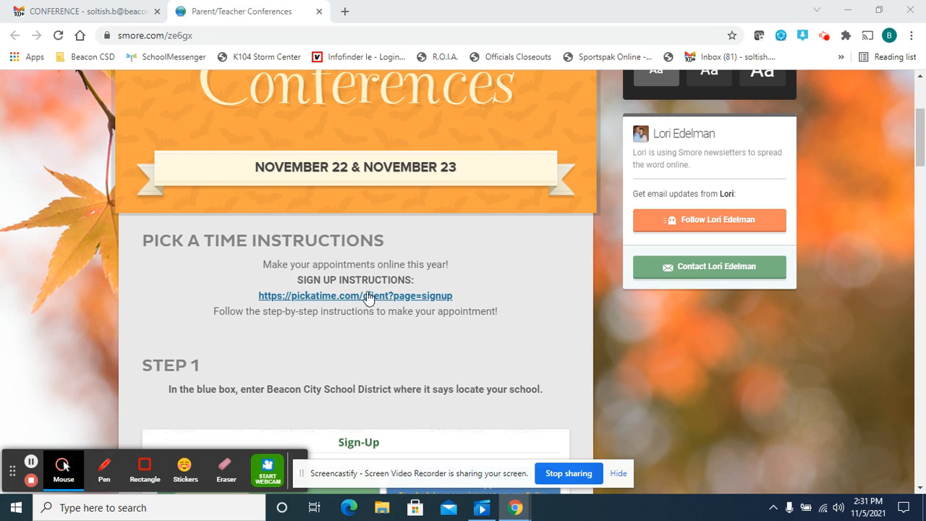
pyautogui.scroll(-3)
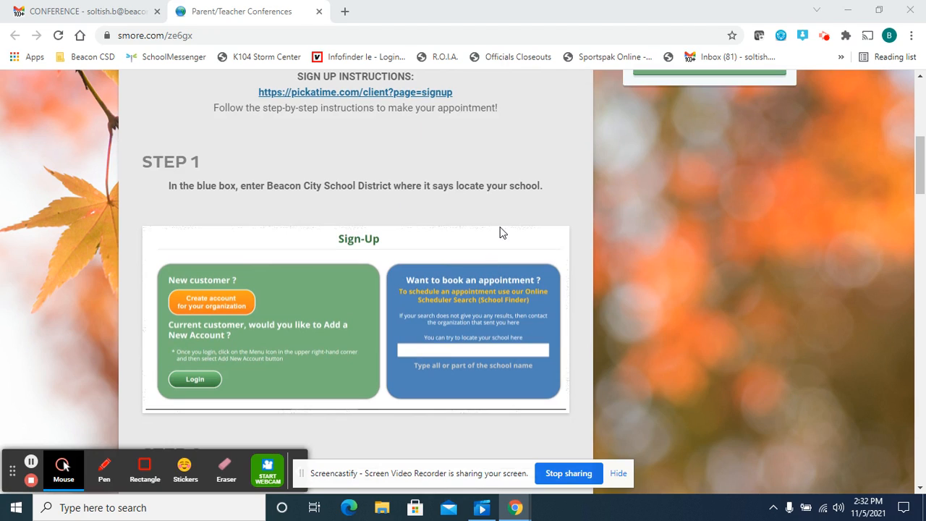
pyautogui.moveTo(311, 304)
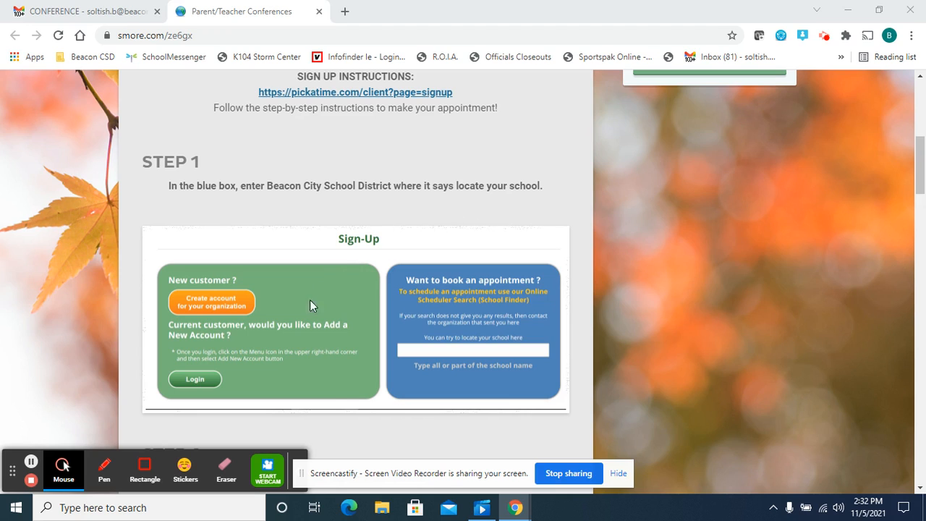
pyautogui.moveTo(411, 362)
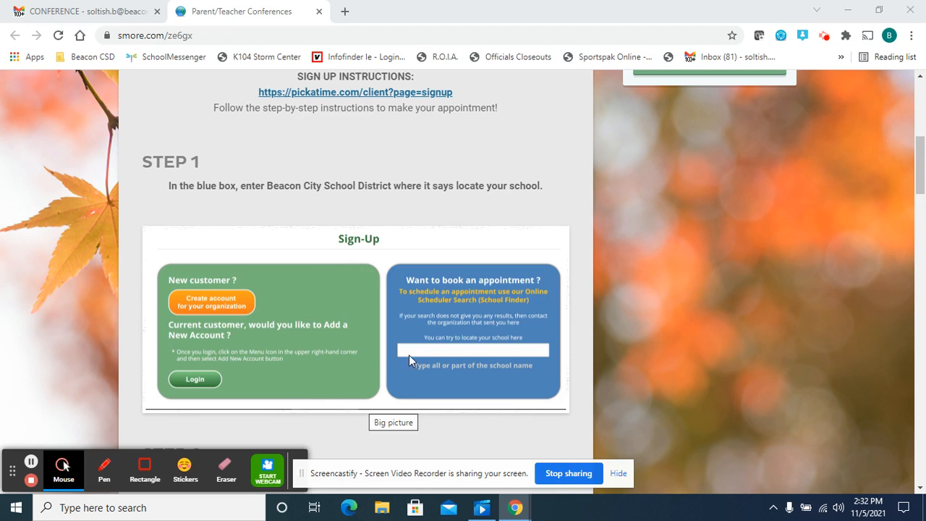
pyautogui.moveTo(437, 295)
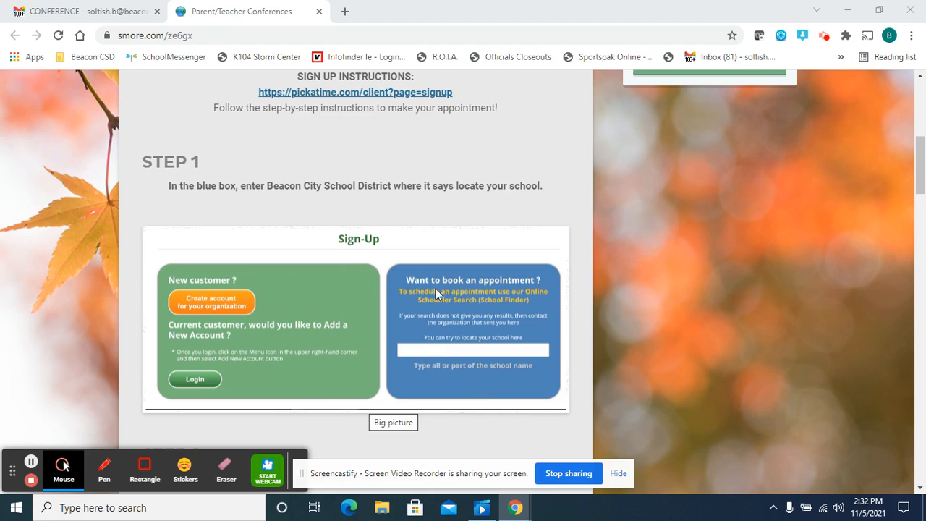
pyautogui.moveTo(442, 276)
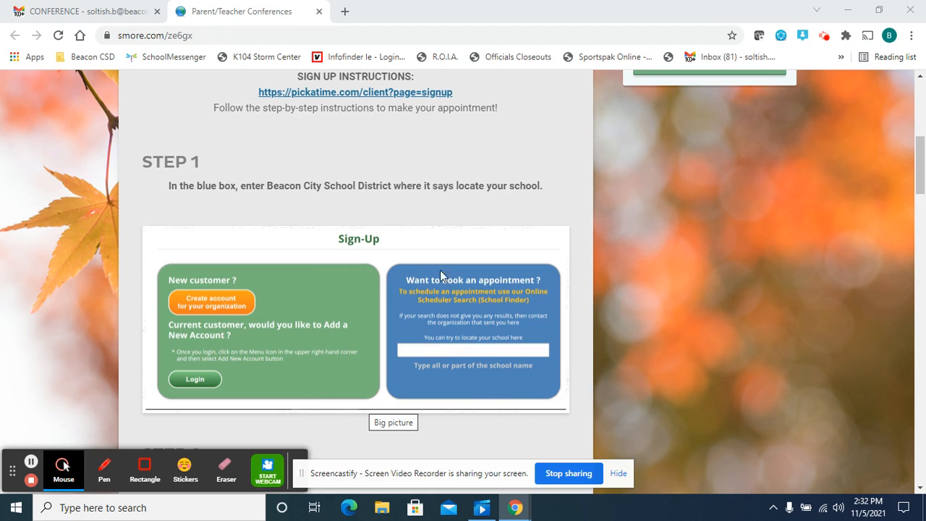
pyautogui.moveTo(471, 290)
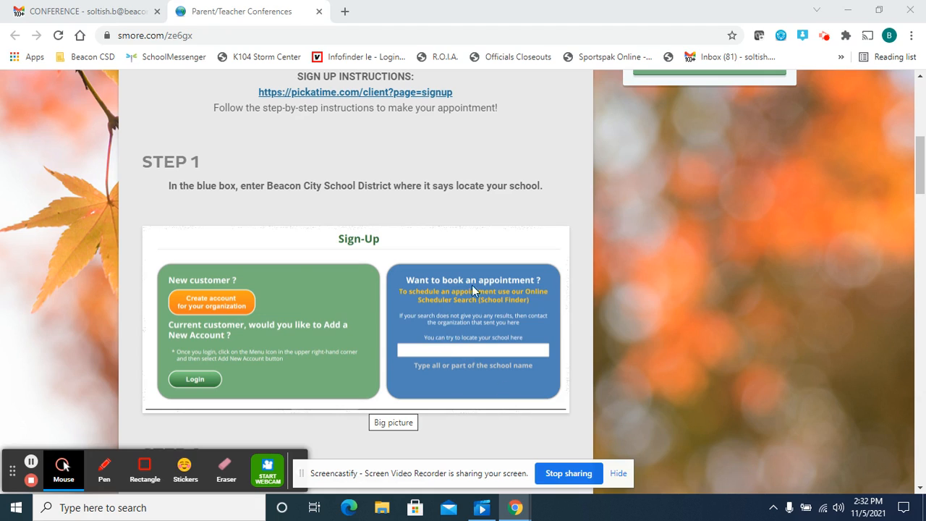
pyautogui.moveTo(492, 280)
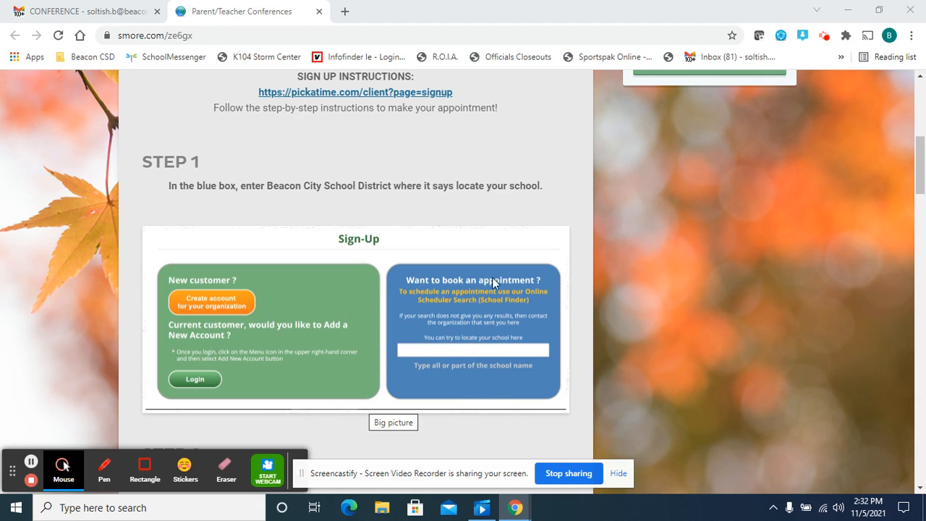
pyautogui.moveTo(484, 295)
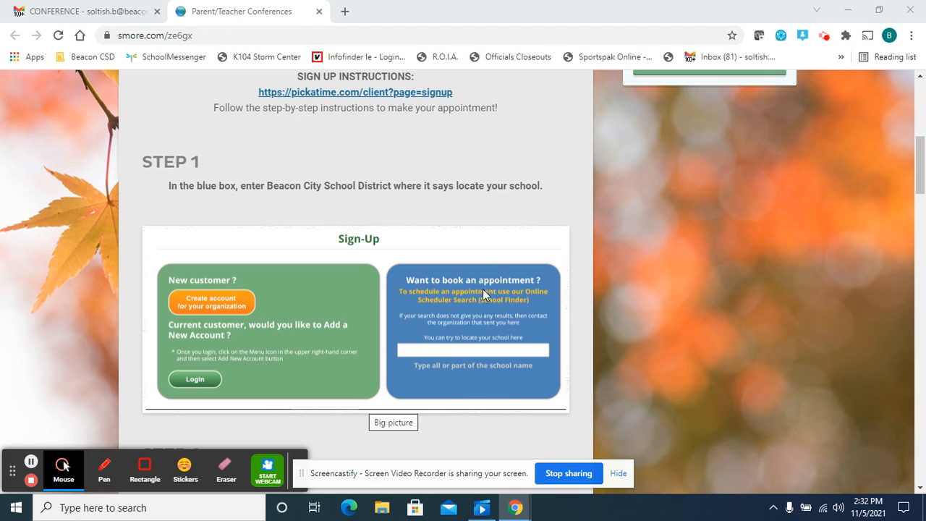
pyautogui.moveTo(449, 361)
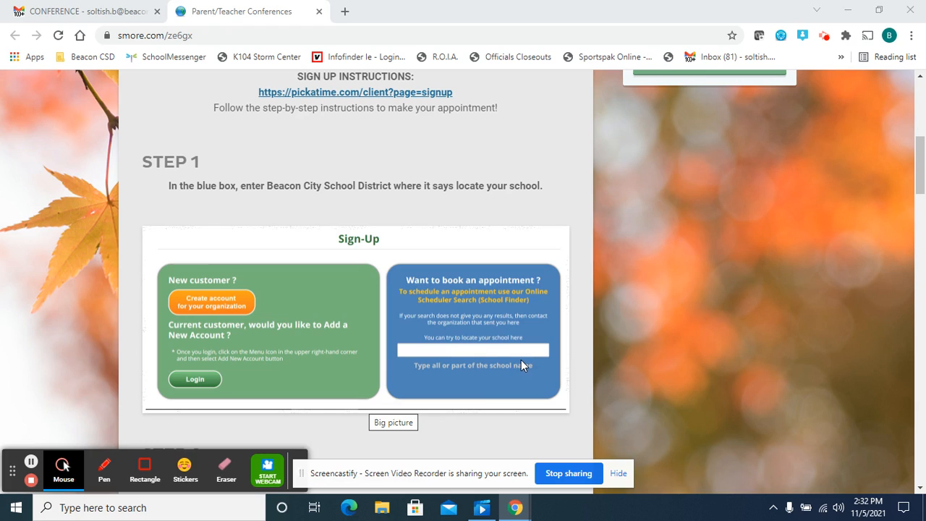
pyautogui.moveTo(506, 372)
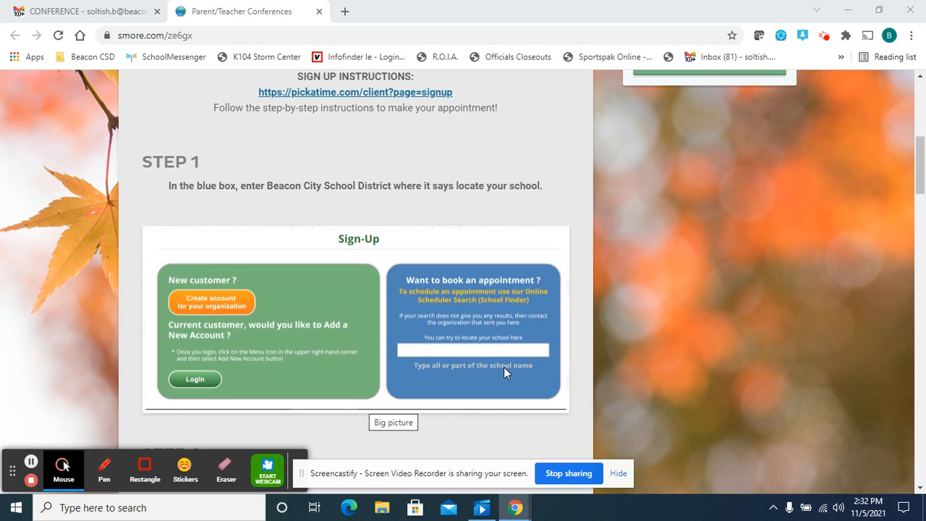
pyautogui.scroll(-3)
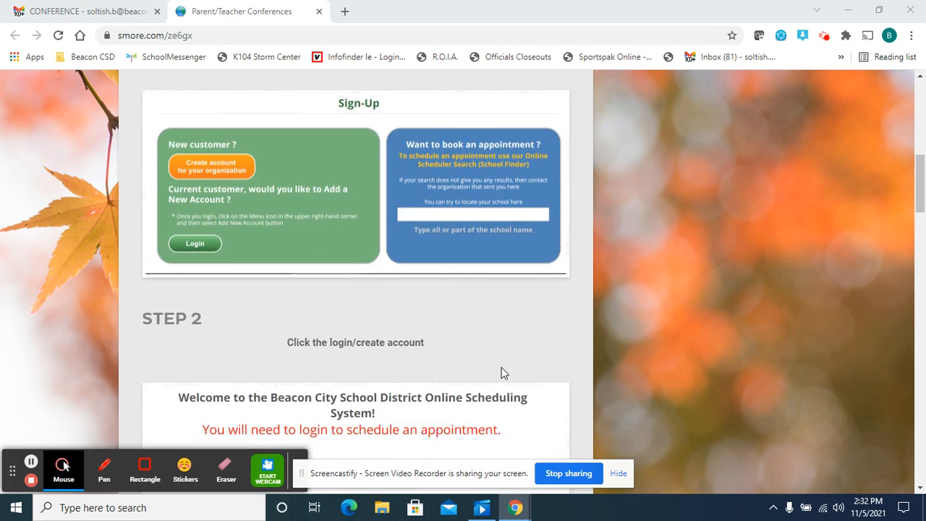
pyautogui.scroll(-3)
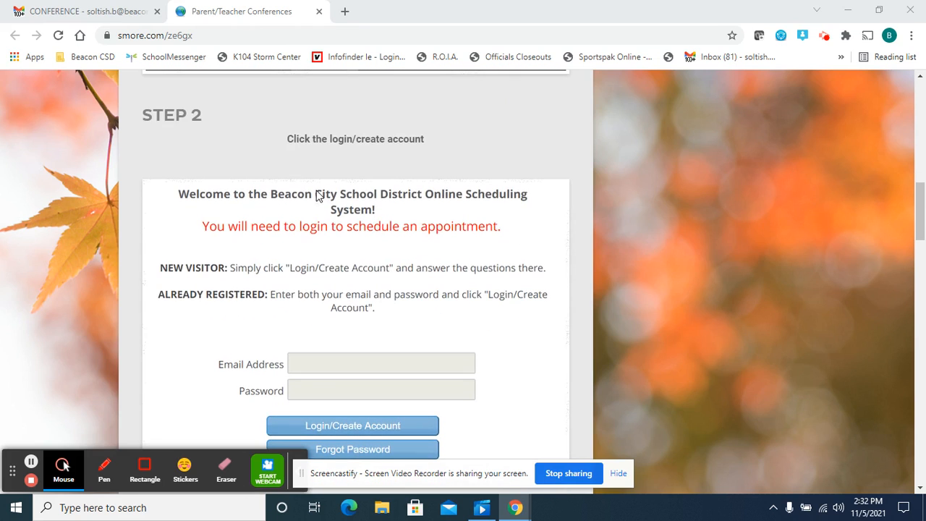
pyautogui.moveTo(254, 276)
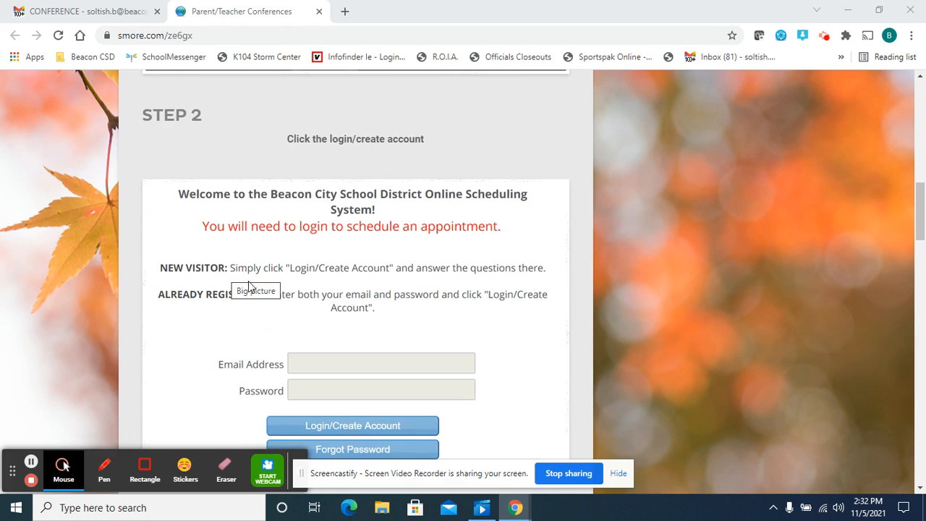
pyautogui.moveTo(334, 277)
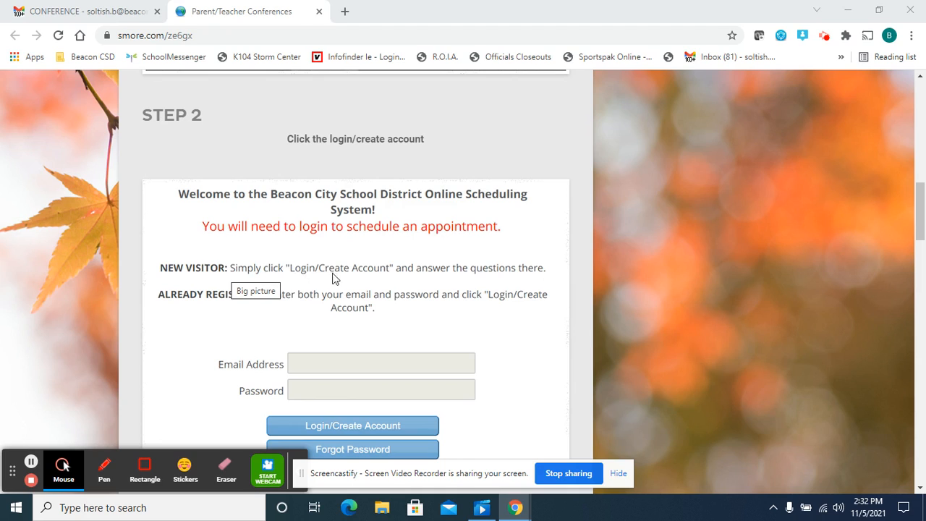
pyautogui.moveTo(360, 429)
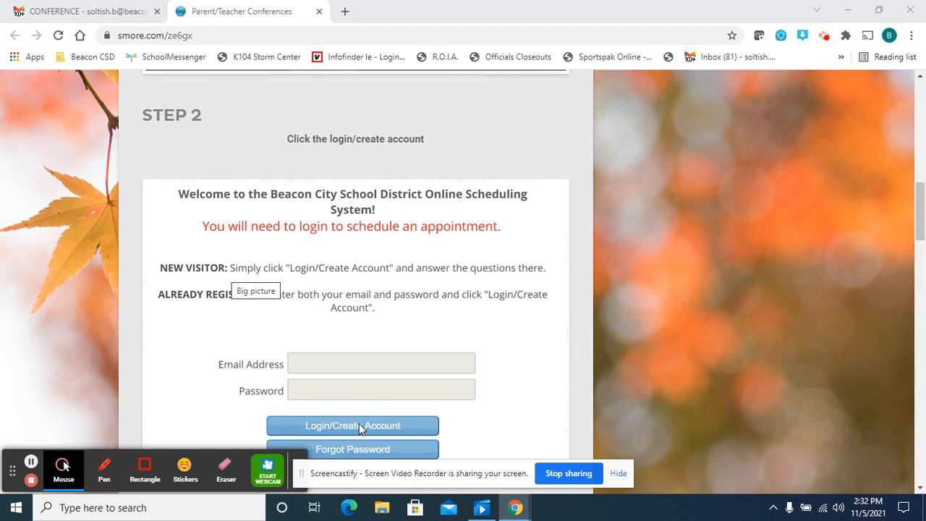
pyautogui.moveTo(363, 422)
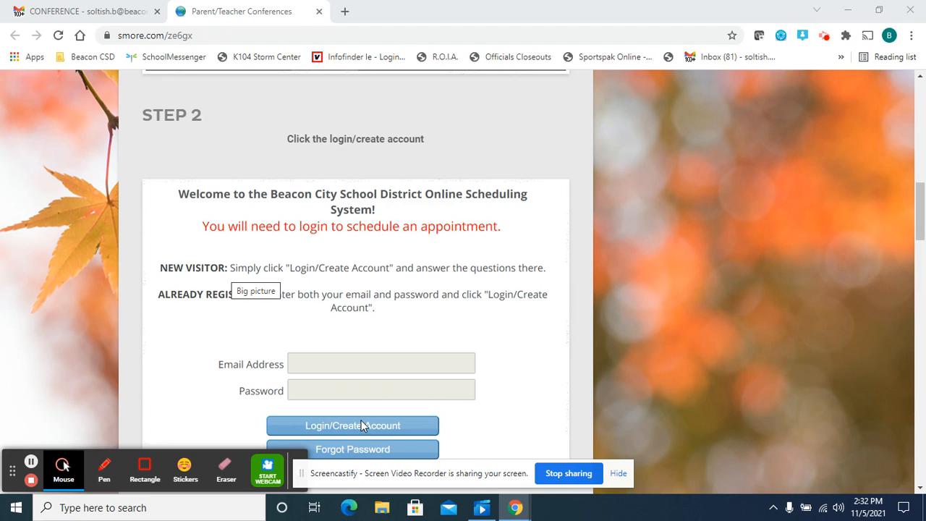
pyautogui.moveTo(498, 430)
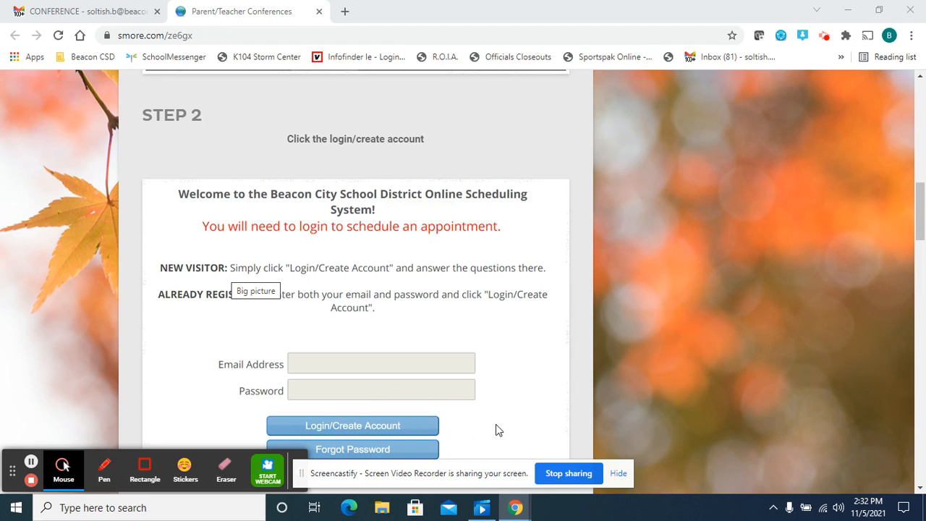
pyautogui.moveTo(315, 313)
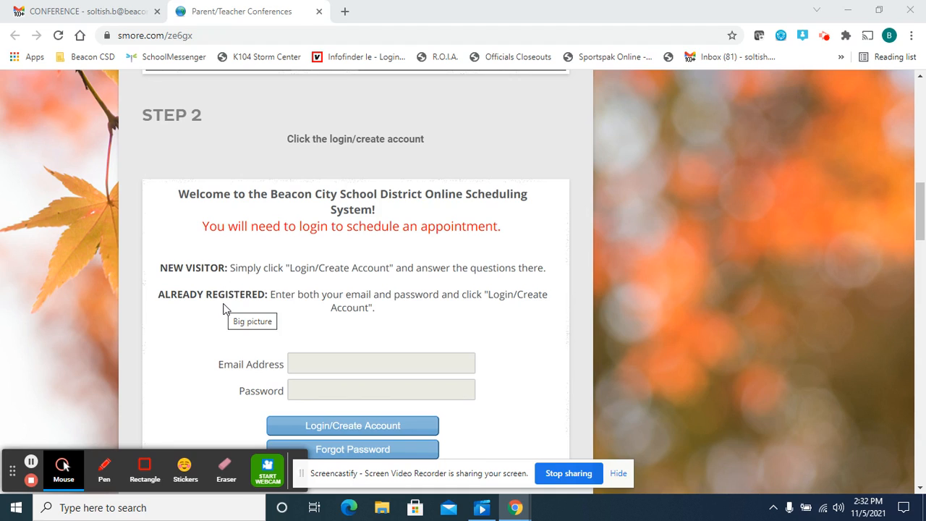
pyautogui.moveTo(354, 402)
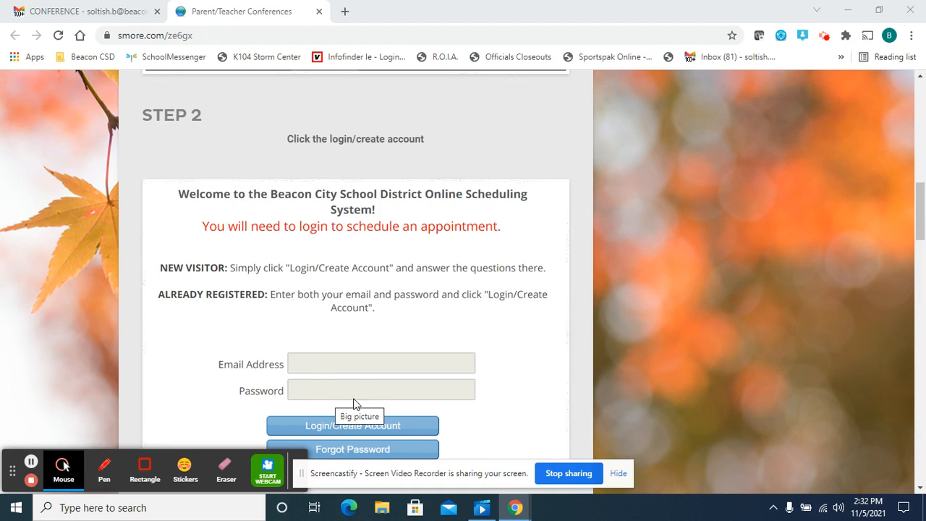
pyautogui.scroll(-3)
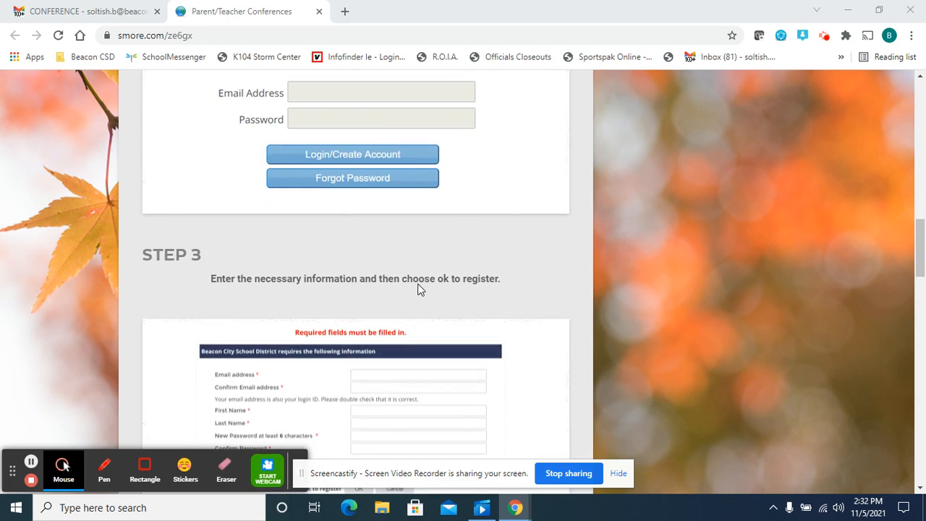
pyautogui.scroll(-3)
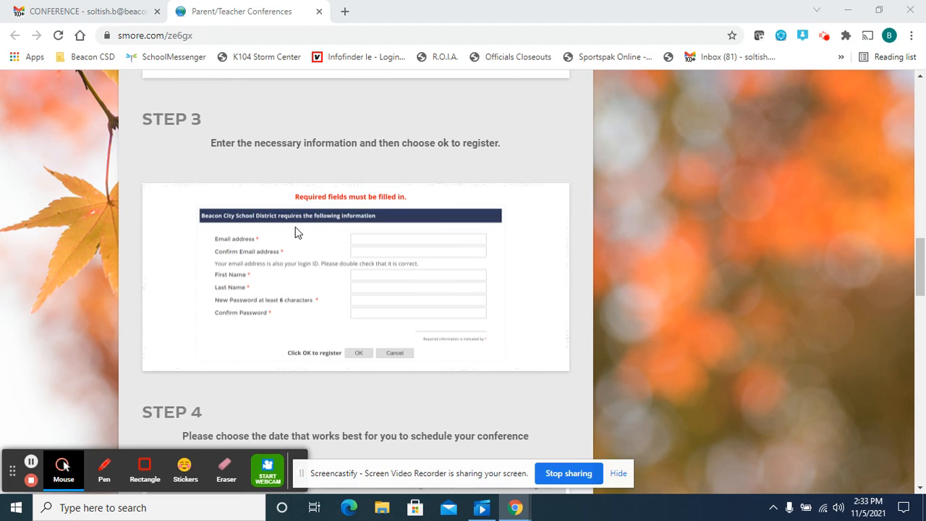
pyautogui.moveTo(210, 139)
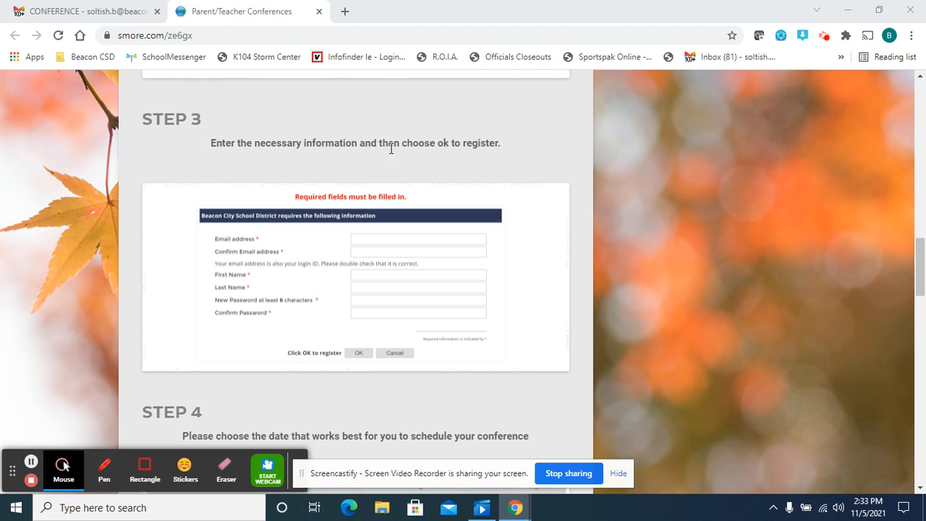
pyautogui.moveTo(503, 203)
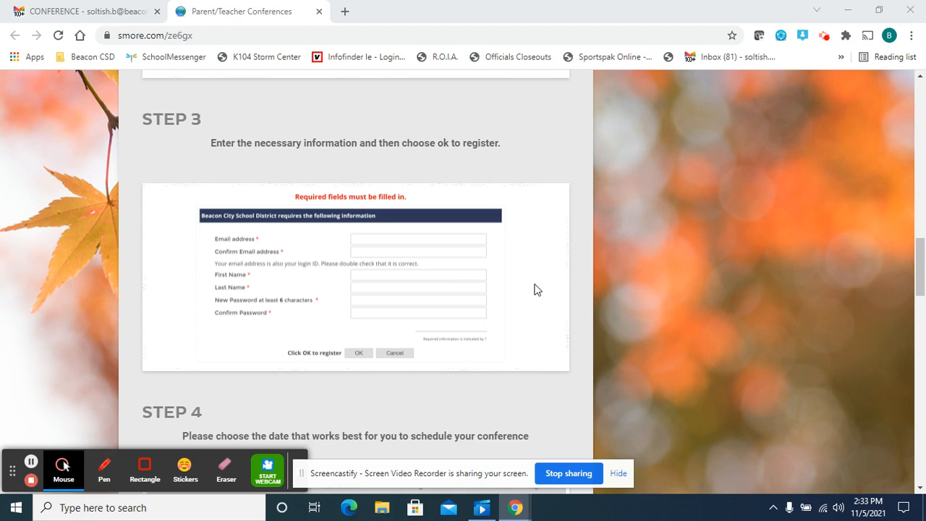
pyautogui.scroll(-3)
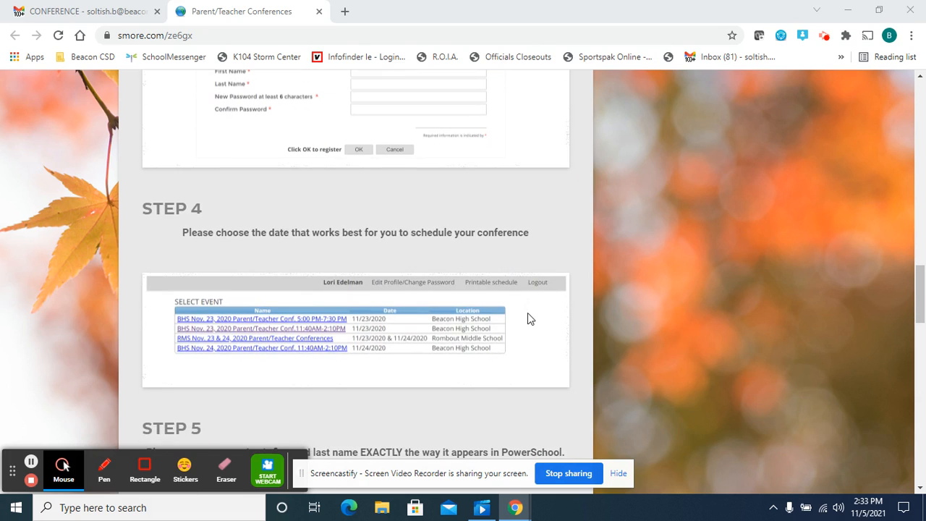
pyautogui.scroll(-3)
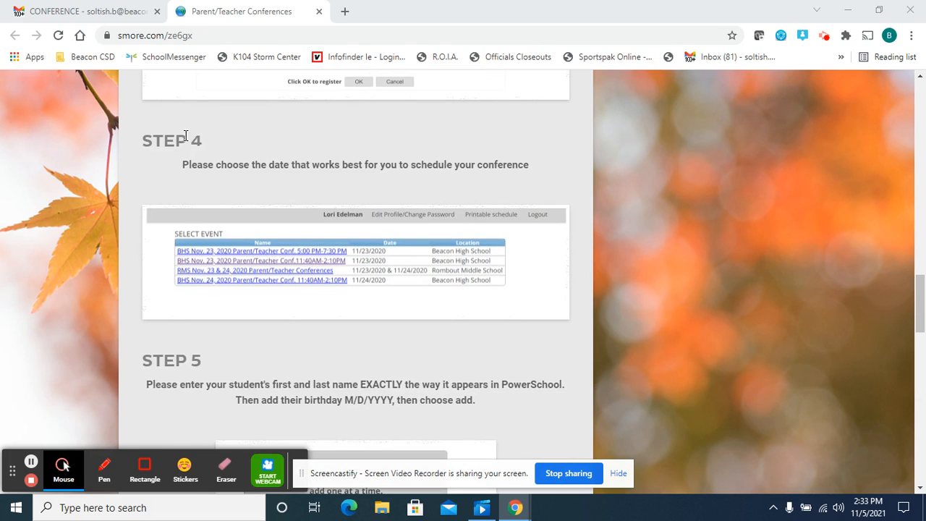
pyautogui.moveTo(187, 185)
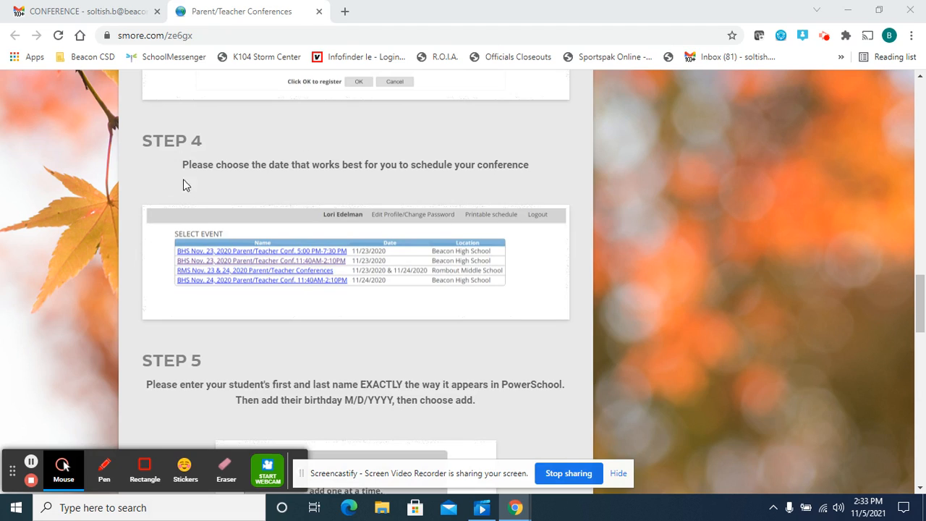
pyautogui.moveTo(224, 237)
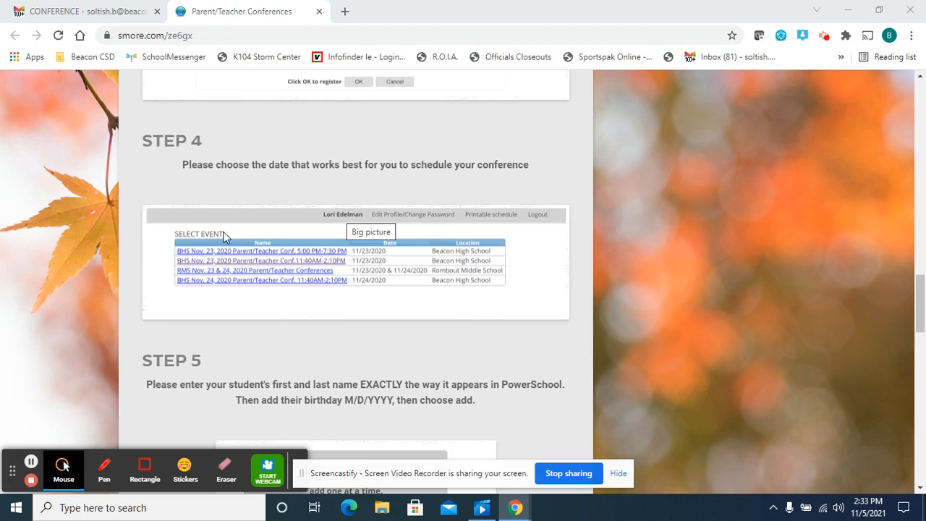
pyautogui.moveTo(228, 288)
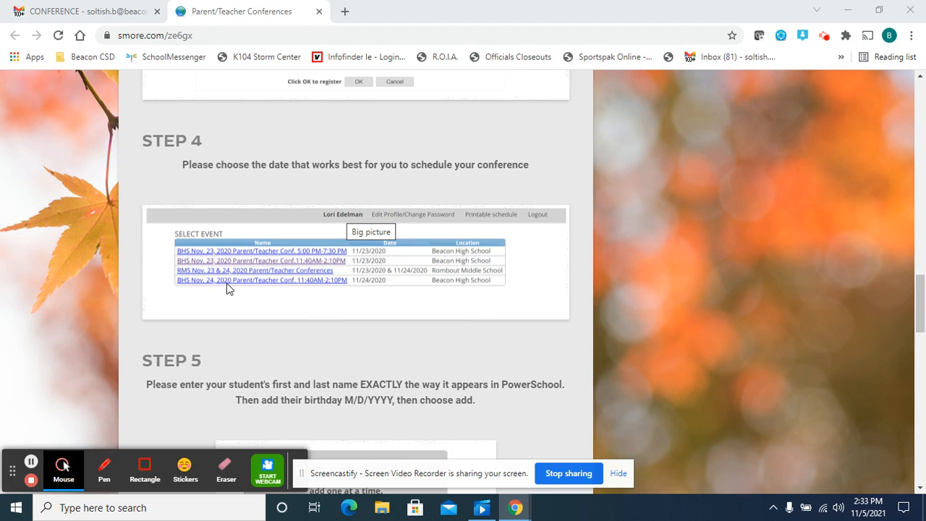
pyautogui.moveTo(239, 272)
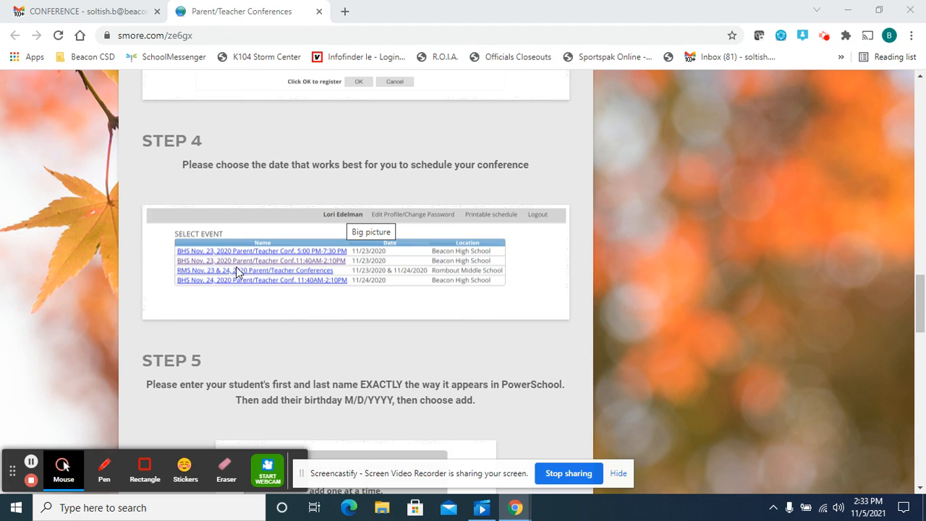
pyautogui.moveTo(268, 260)
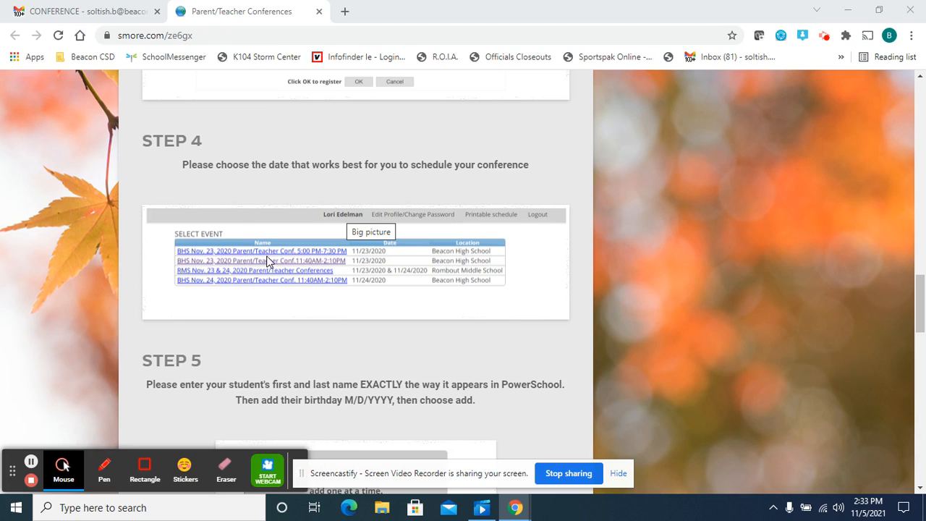
pyautogui.moveTo(258, 250)
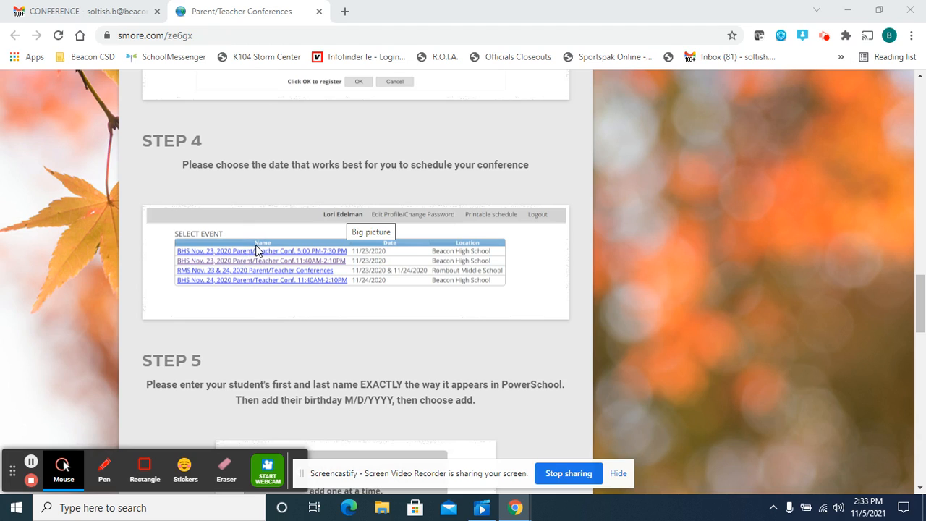
pyautogui.moveTo(258, 320)
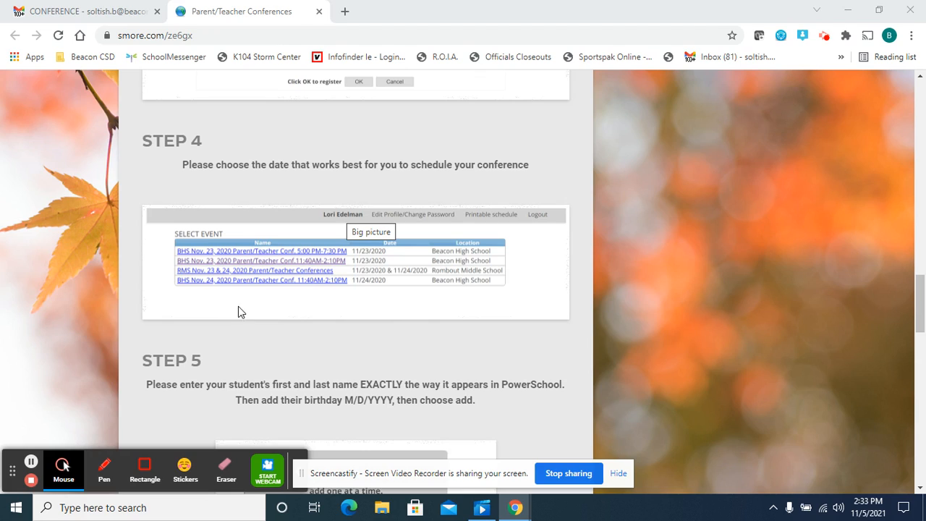
pyautogui.moveTo(260, 304)
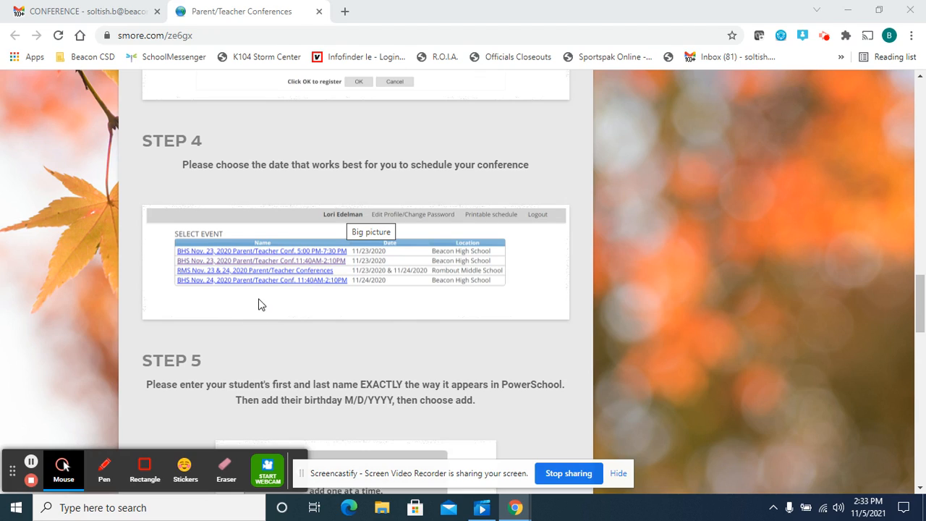
pyautogui.moveTo(220, 305)
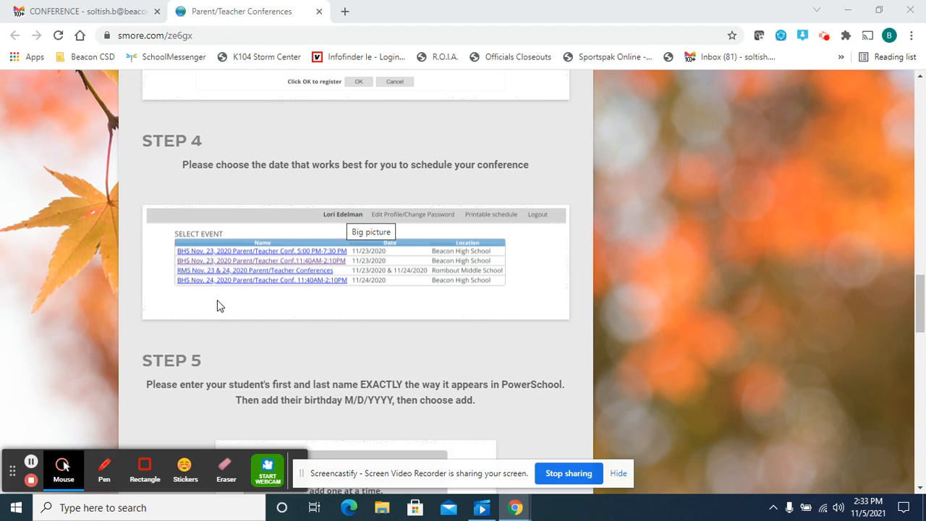
pyautogui.moveTo(209, 297)
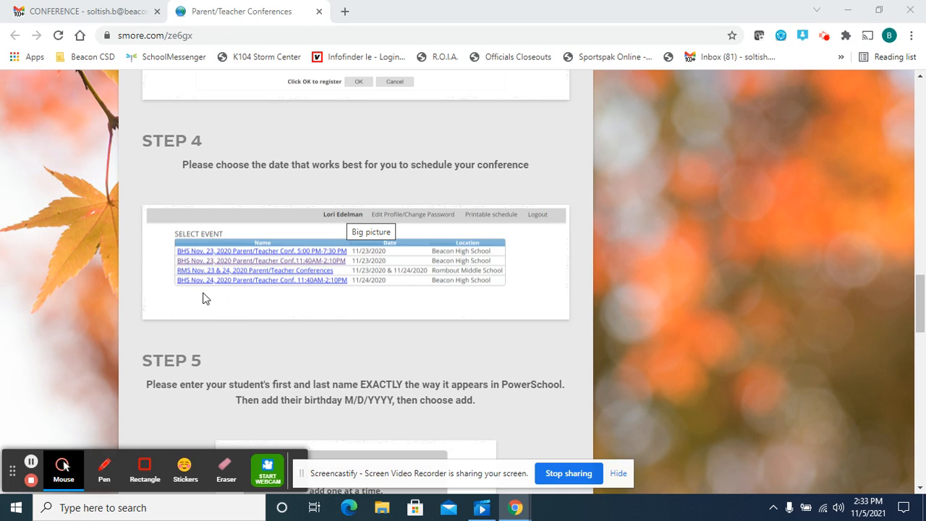
pyautogui.scroll(-3)
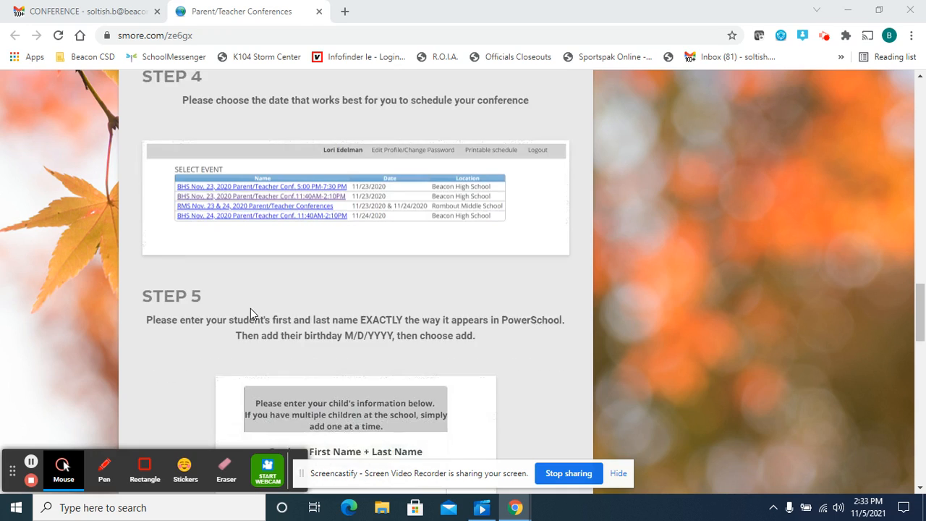
pyautogui.scroll(-3)
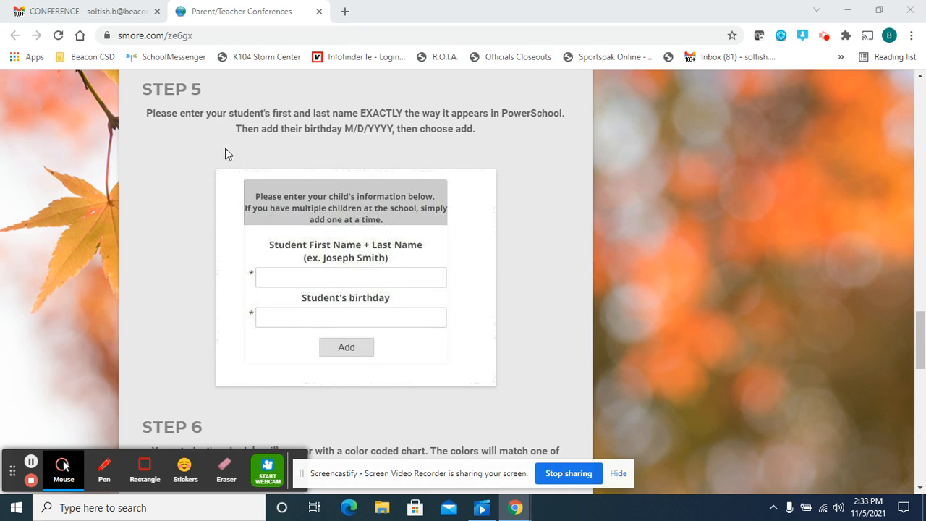
pyautogui.moveTo(276, 277)
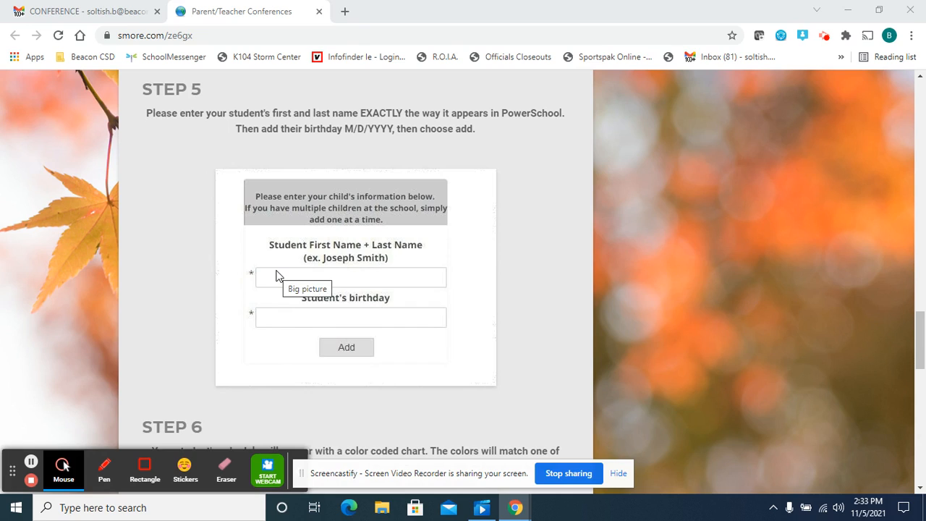
pyautogui.moveTo(408, 267)
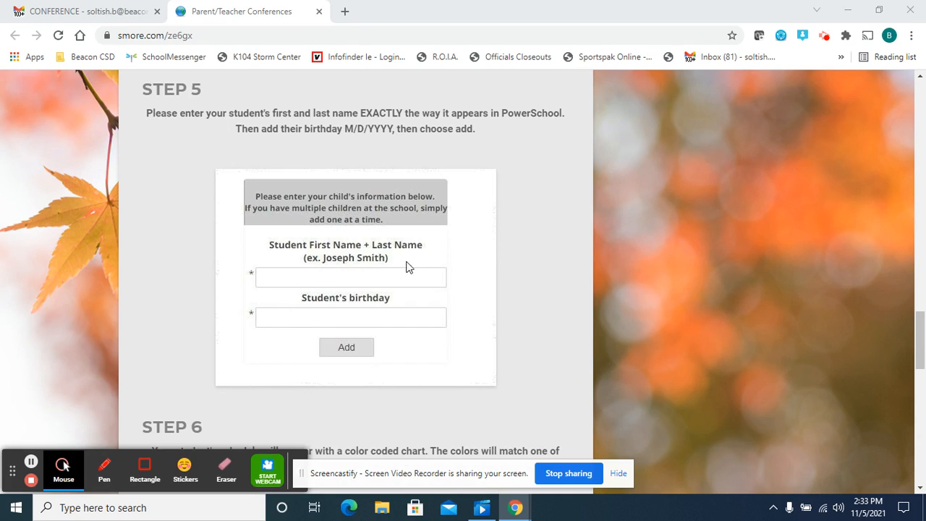
pyautogui.moveTo(347, 288)
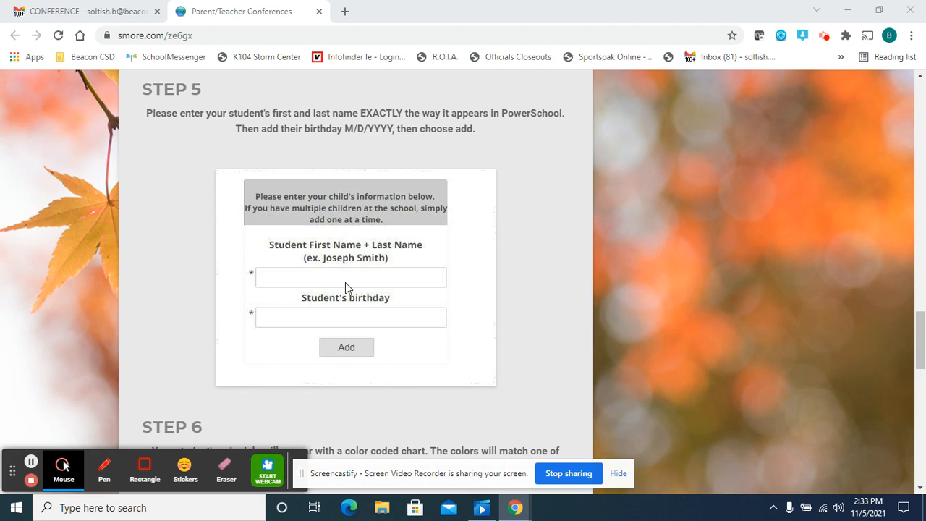
pyautogui.moveTo(503, 295)
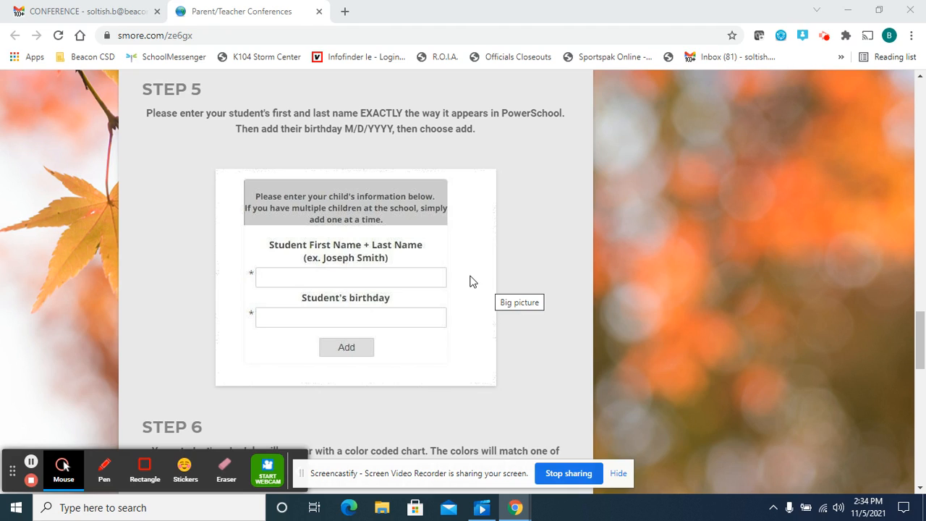
pyautogui.moveTo(361, 257)
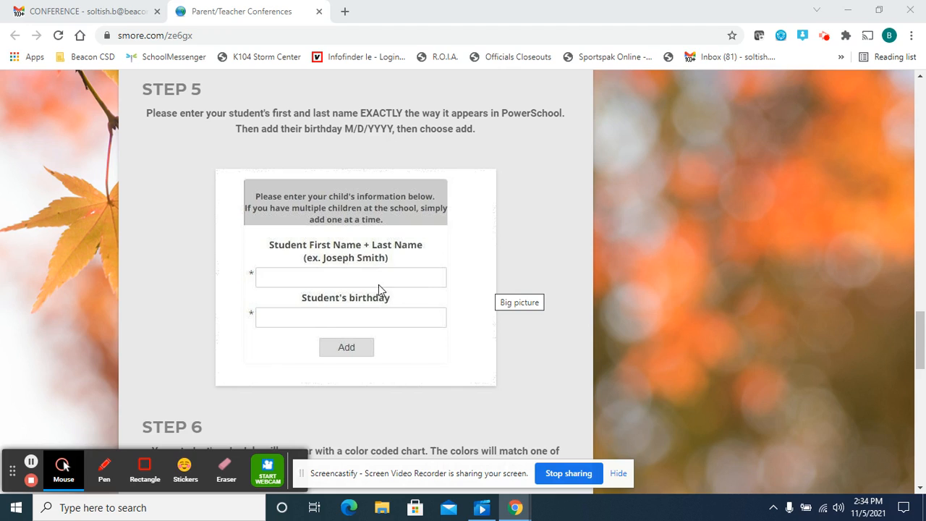
pyautogui.moveTo(446, 294)
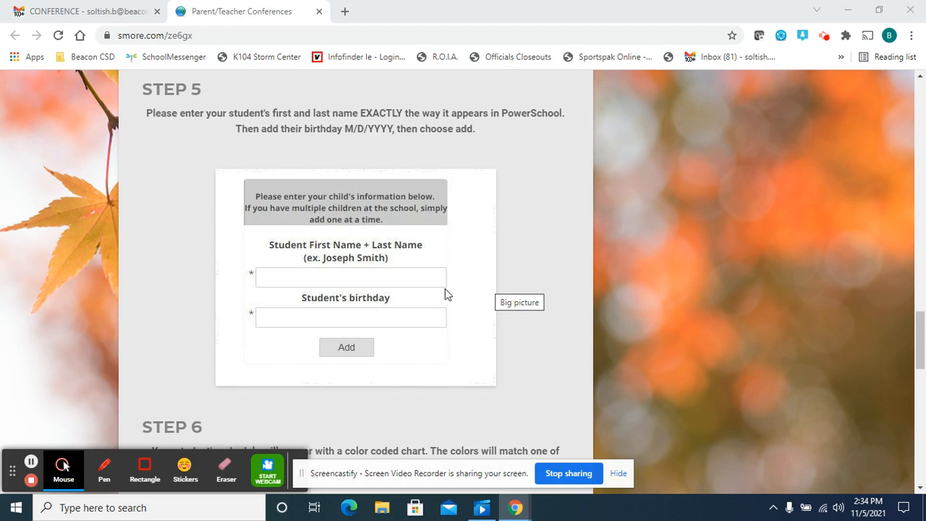
pyautogui.moveTo(369, 321)
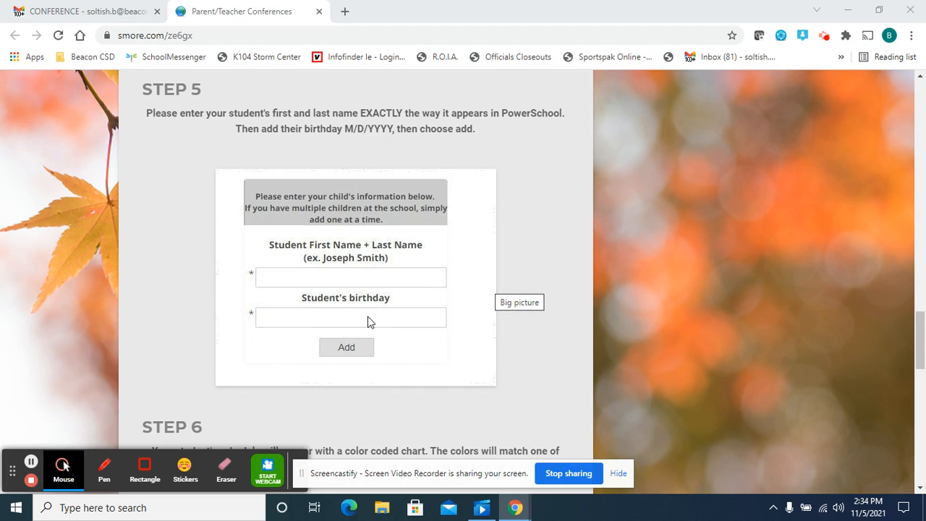
pyautogui.moveTo(346, 321)
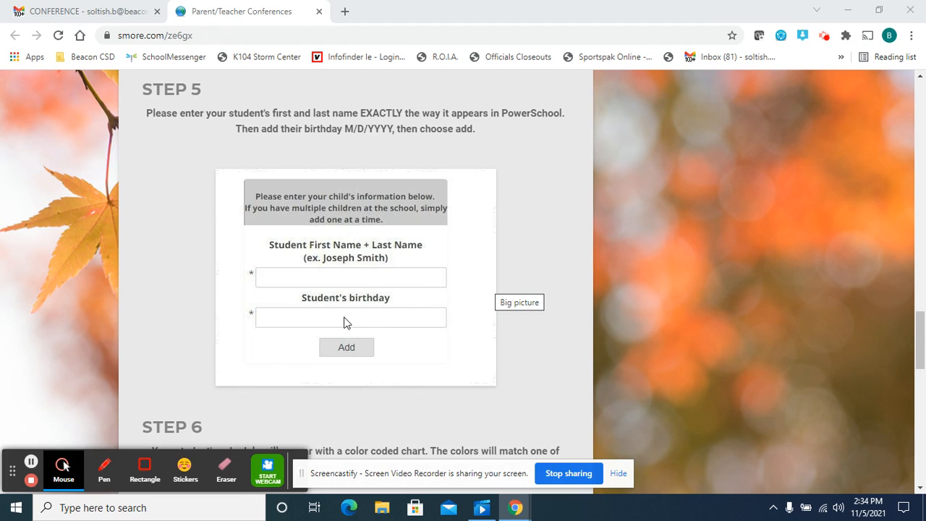
pyautogui.moveTo(362, 307)
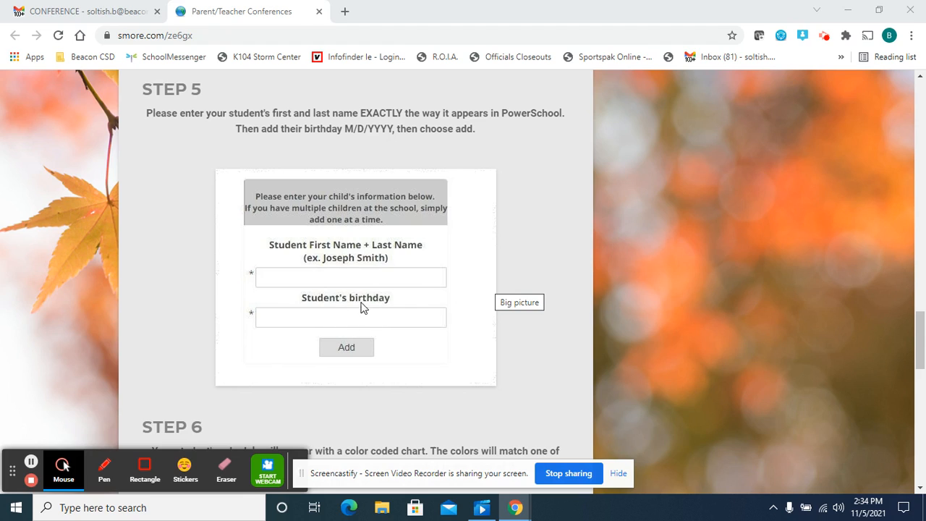
pyautogui.moveTo(371, 321)
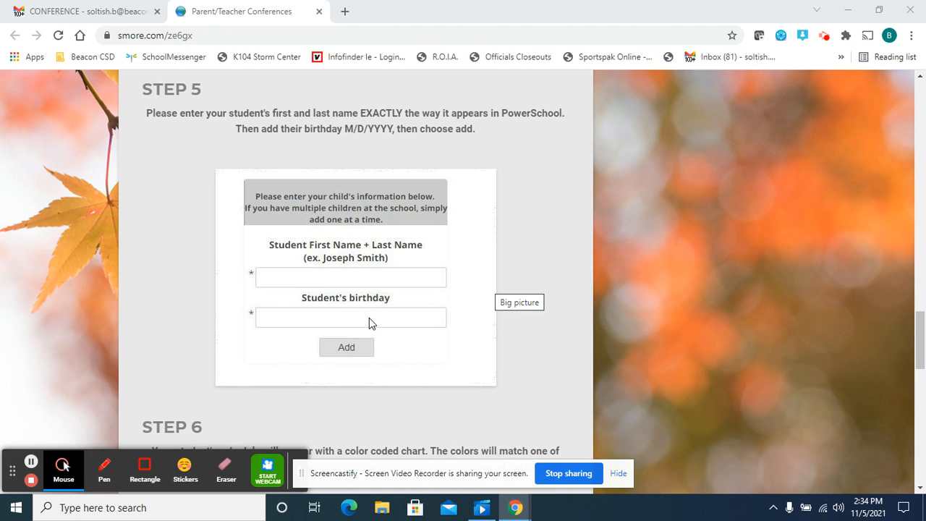
pyautogui.moveTo(362, 348)
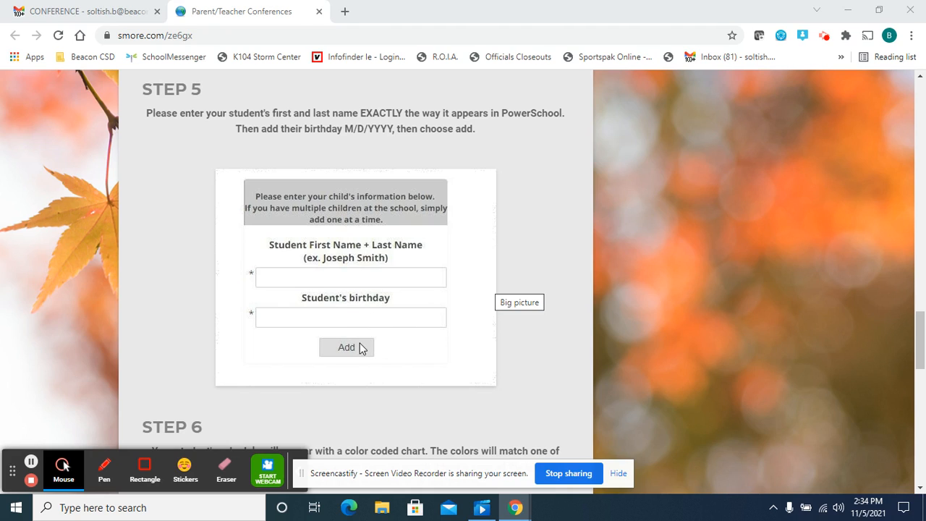
pyautogui.scroll(-3)
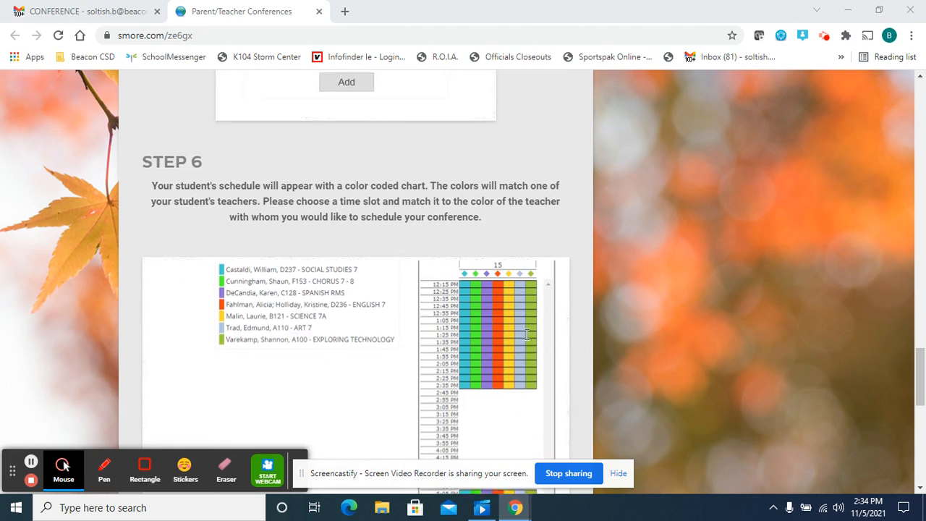
pyautogui.scroll(-3)
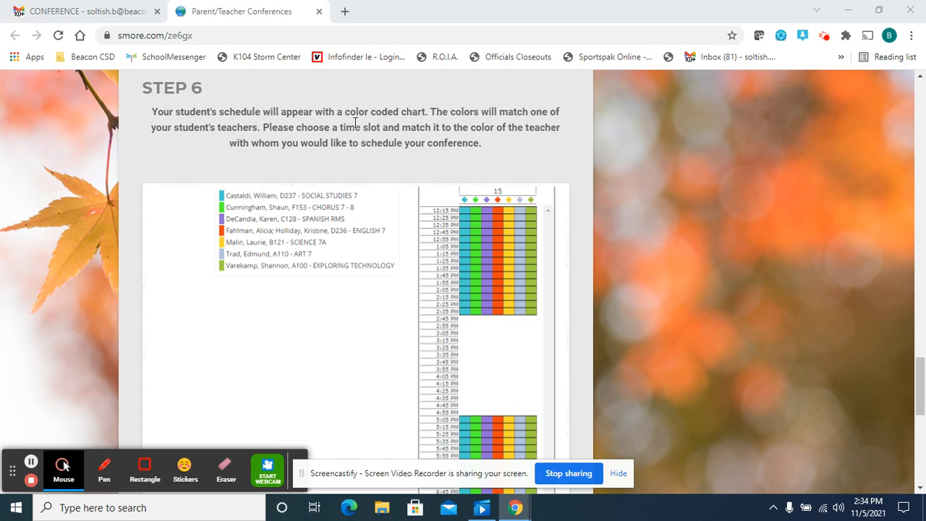
pyautogui.moveTo(528, 152)
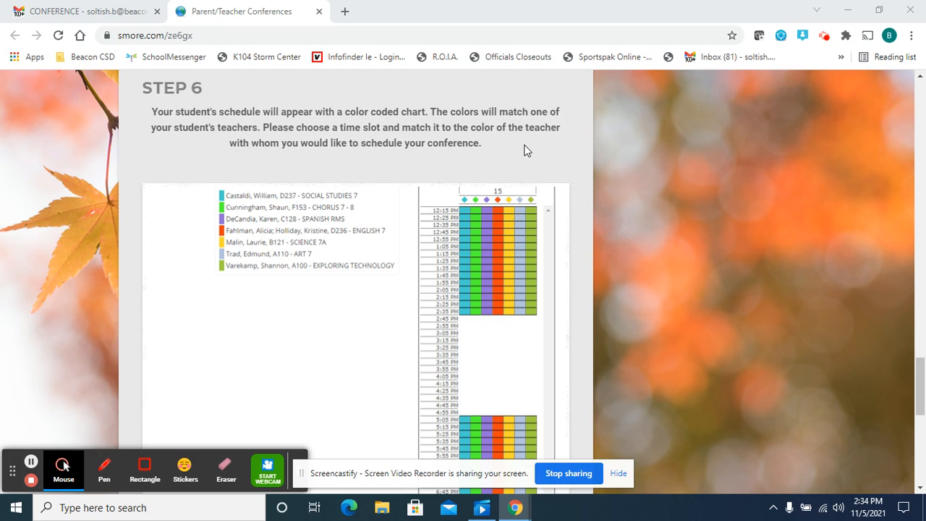
pyautogui.moveTo(489, 240)
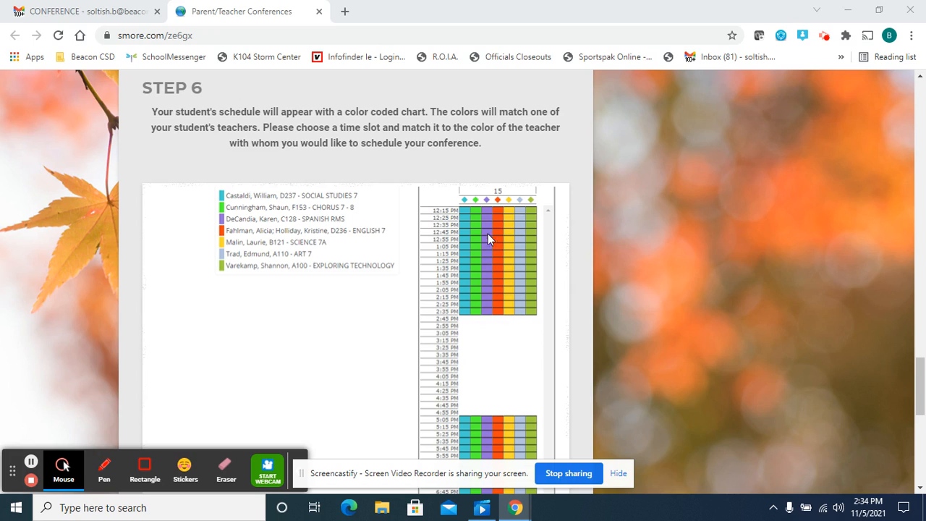
pyautogui.moveTo(350, 354)
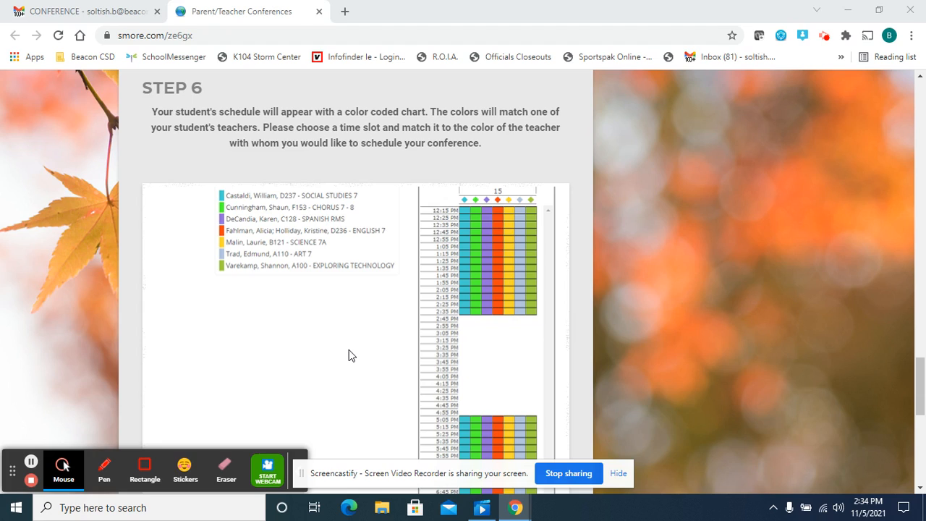
pyautogui.moveTo(350, 355)
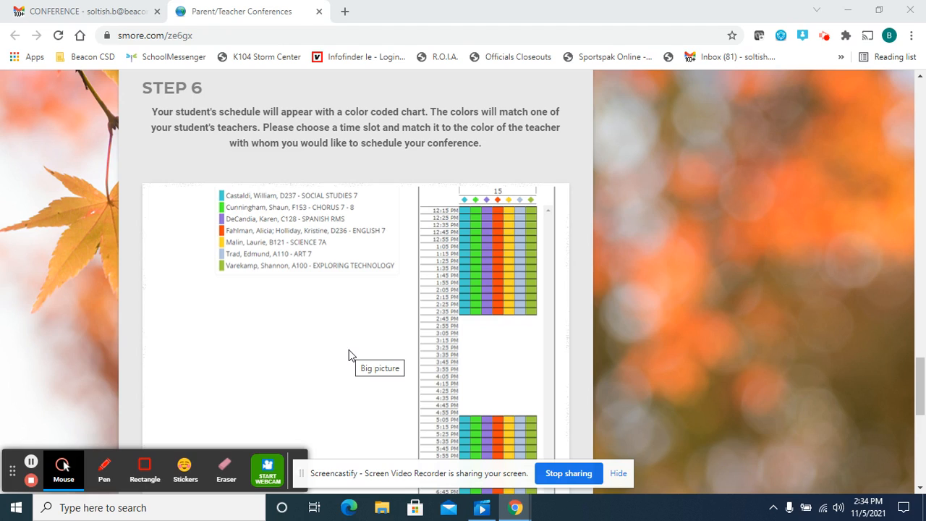
pyautogui.moveTo(329, 339)
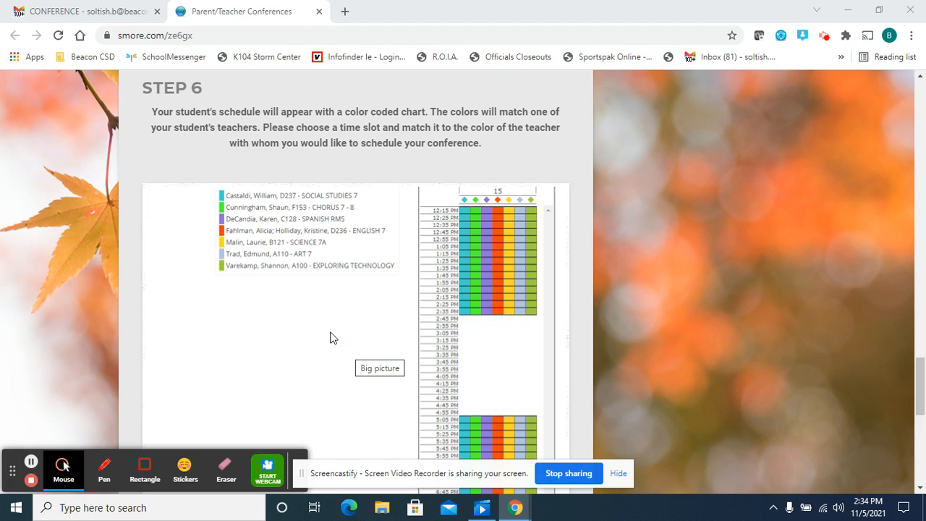
pyautogui.moveTo(326, 342)
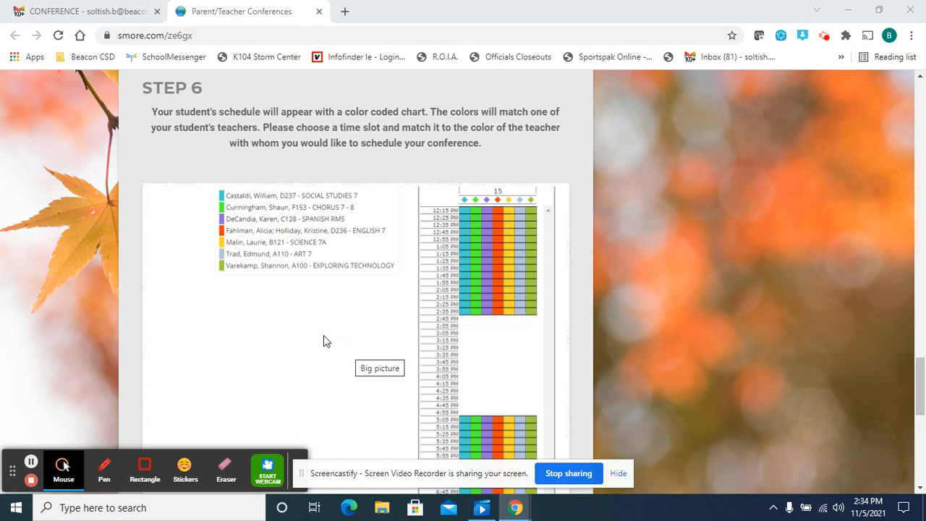
pyautogui.moveTo(327, 334)
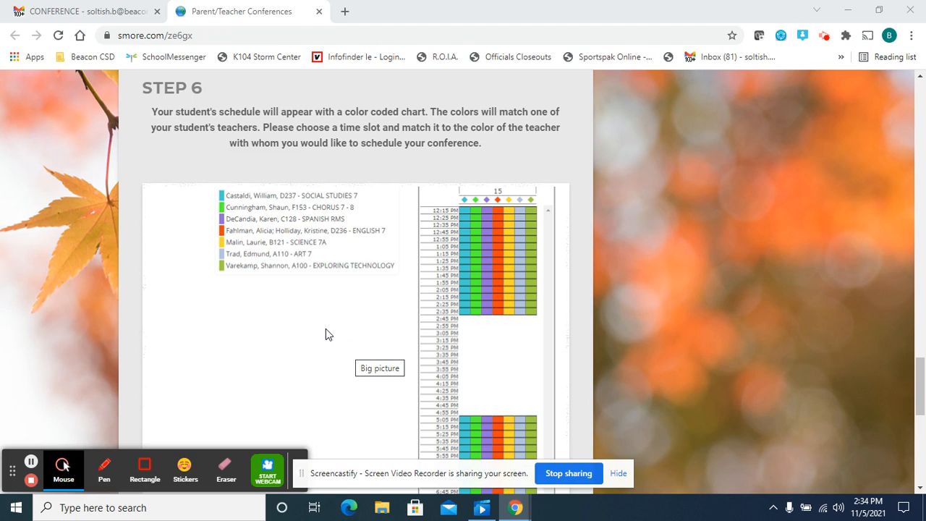
pyautogui.scroll(-3)
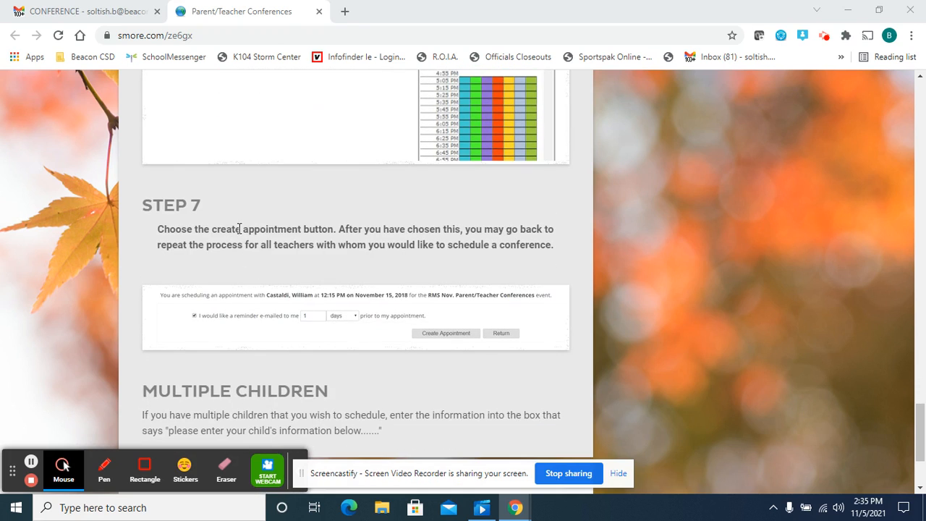
pyautogui.moveTo(365, 233)
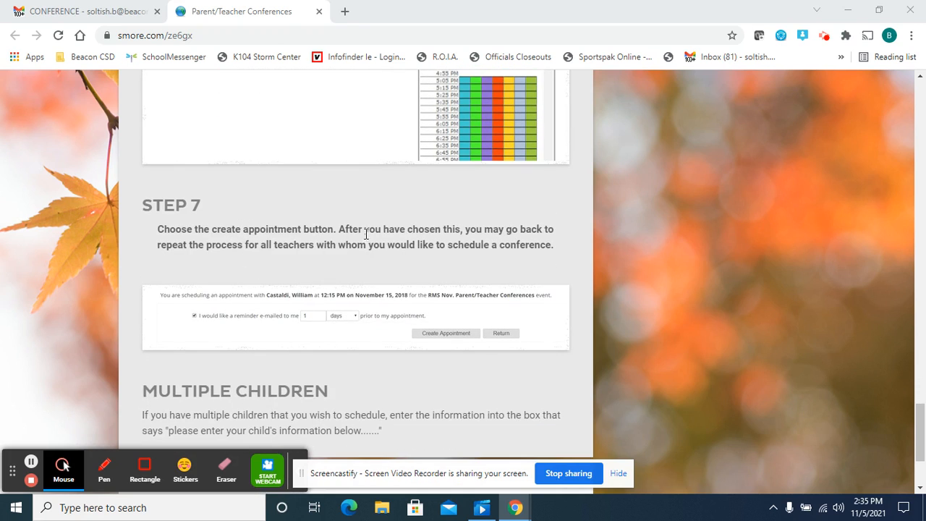
pyautogui.moveTo(233, 257)
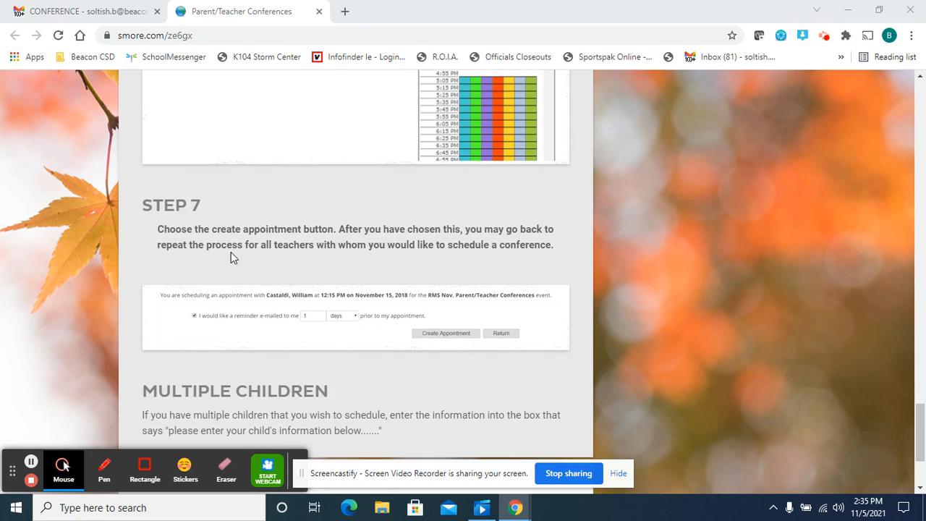
pyautogui.moveTo(325, 252)
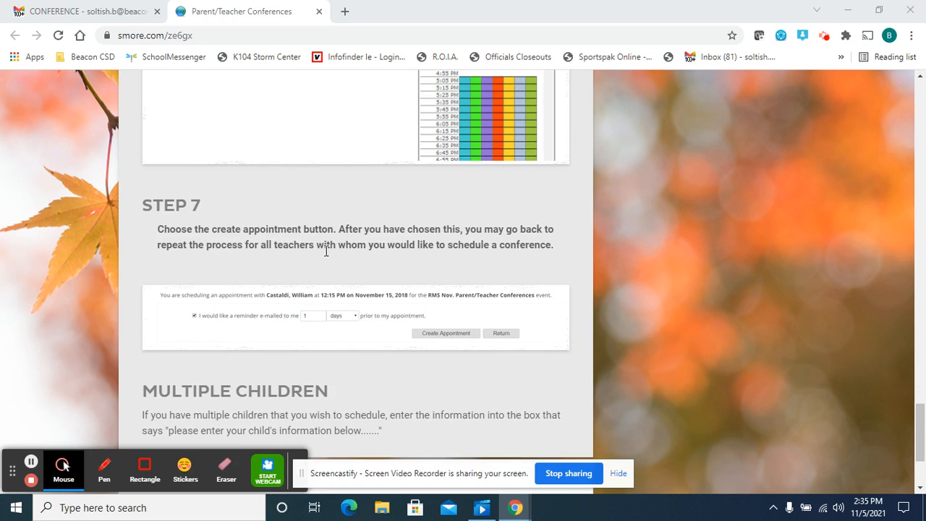
pyautogui.moveTo(578, 260)
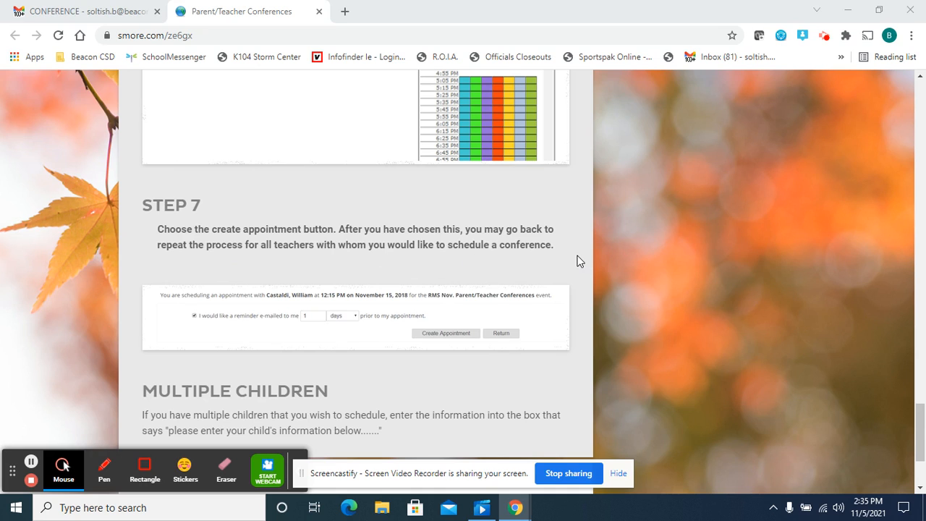
pyautogui.scroll(-3)
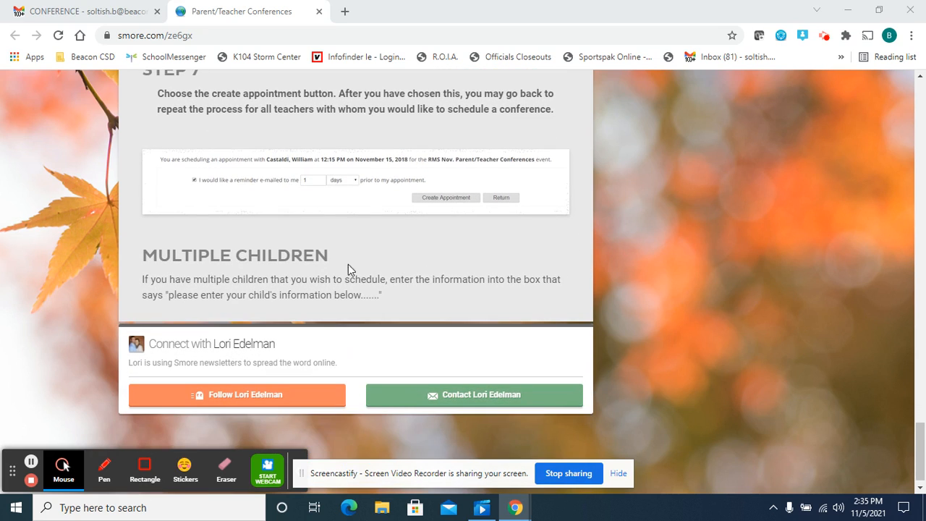
pyautogui.moveTo(369, 287)
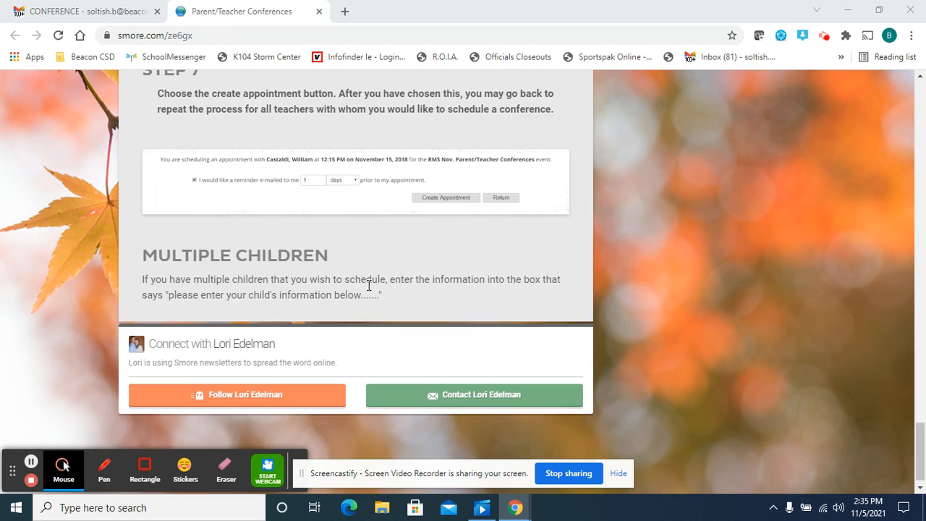
pyautogui.moveTo(484, 280)
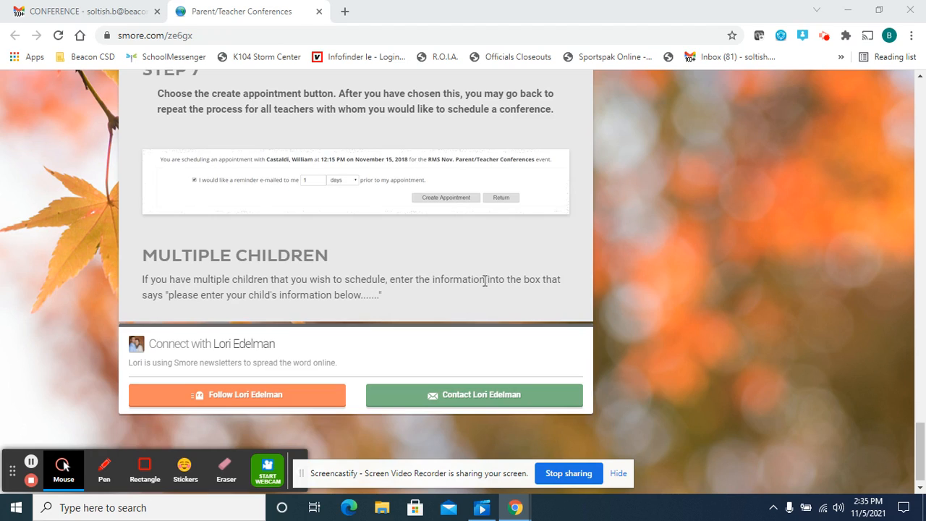
pyautogui.moveTo(199, 299)
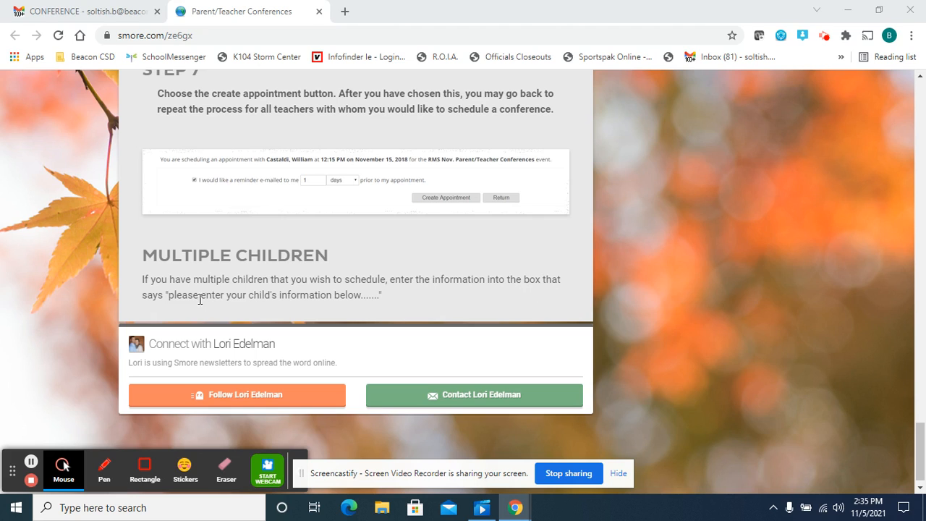
pyautogui.moveTo(408, 296)
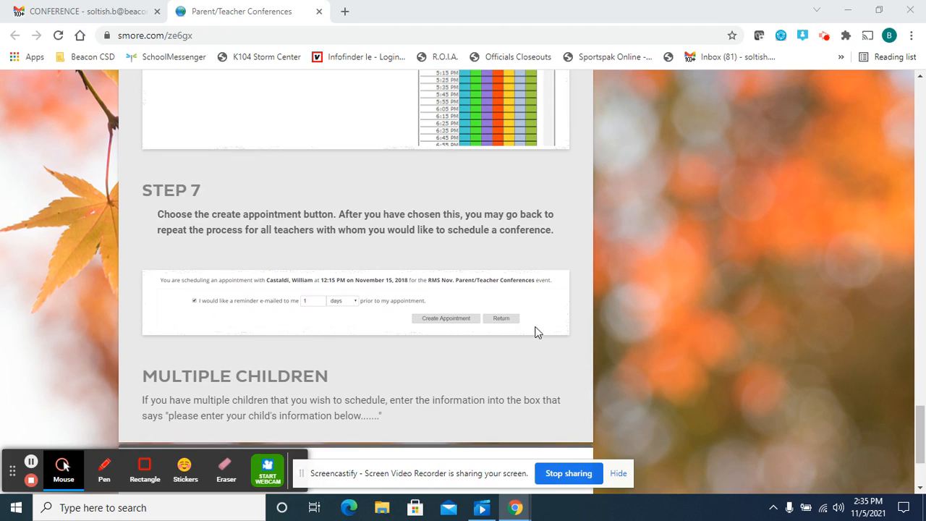
pyautogui.moveTo(591, 332)
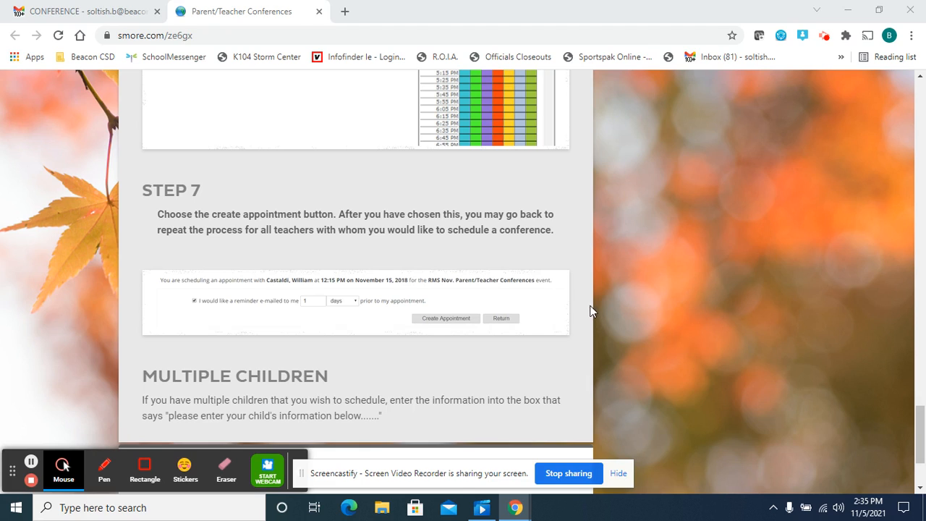
pyautogui.moveTo(590, 295)
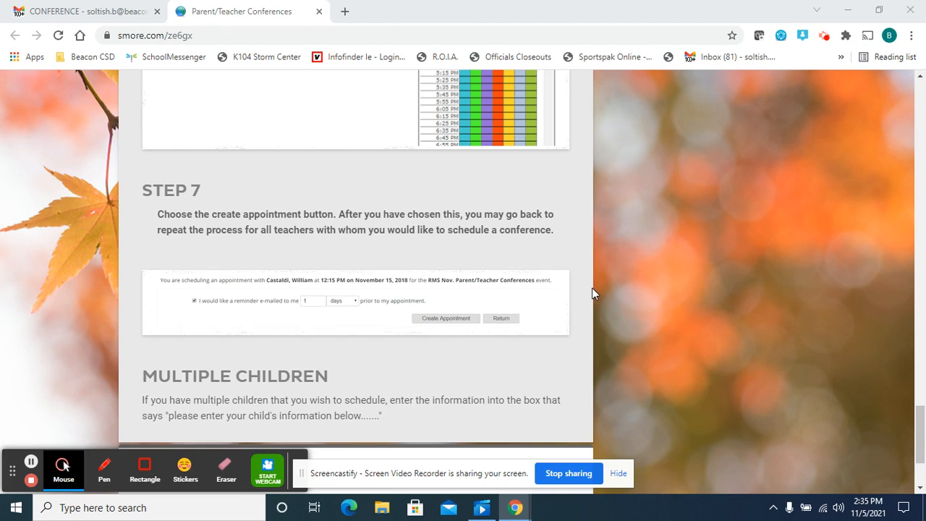
pyautogui.moveTo(593, 295)
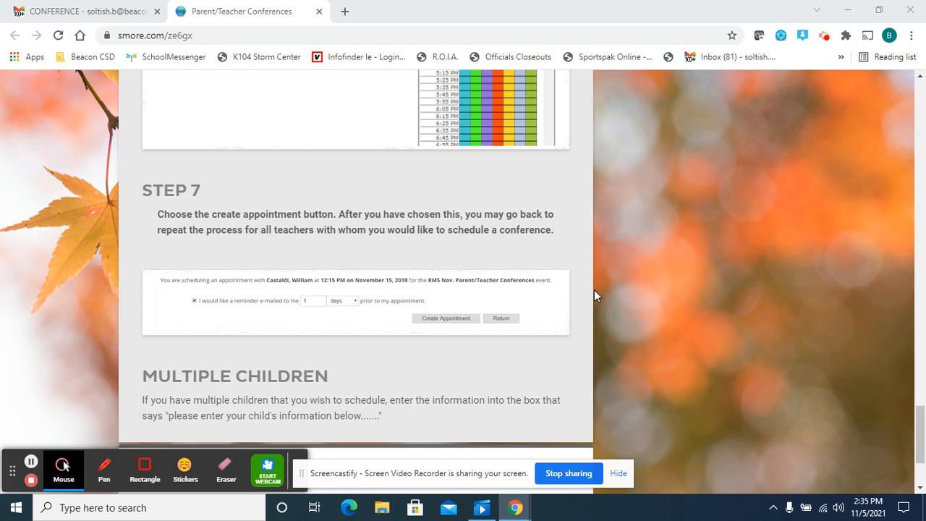
pyautogui.moveTo(598, 292)
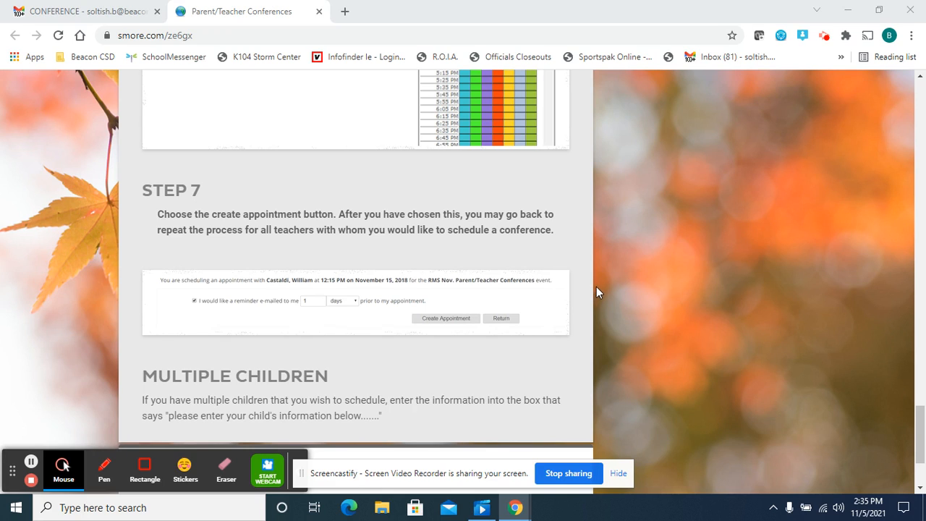